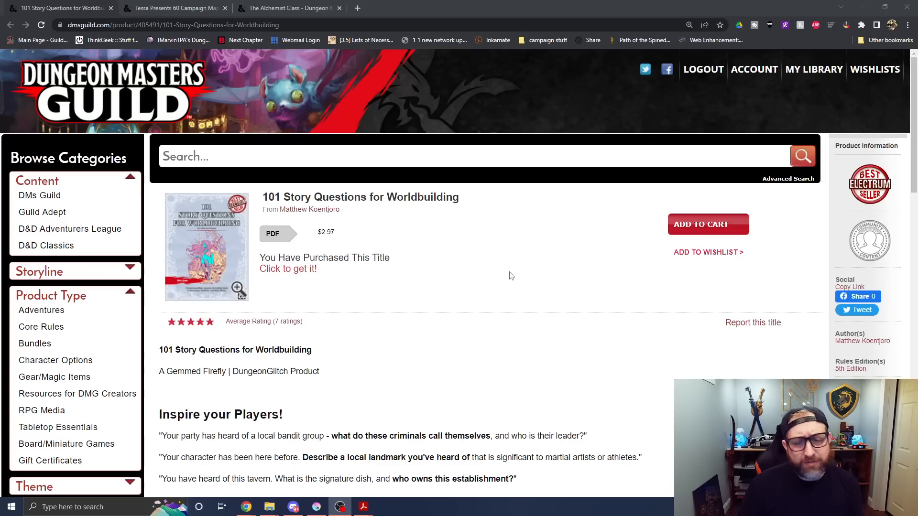
- Scroll down the 101 Story Questions page, then switch to the 60 Campaign Maps tab
{"action": "scroll", "scroll_direction": "down", "scroll_amount": 3}
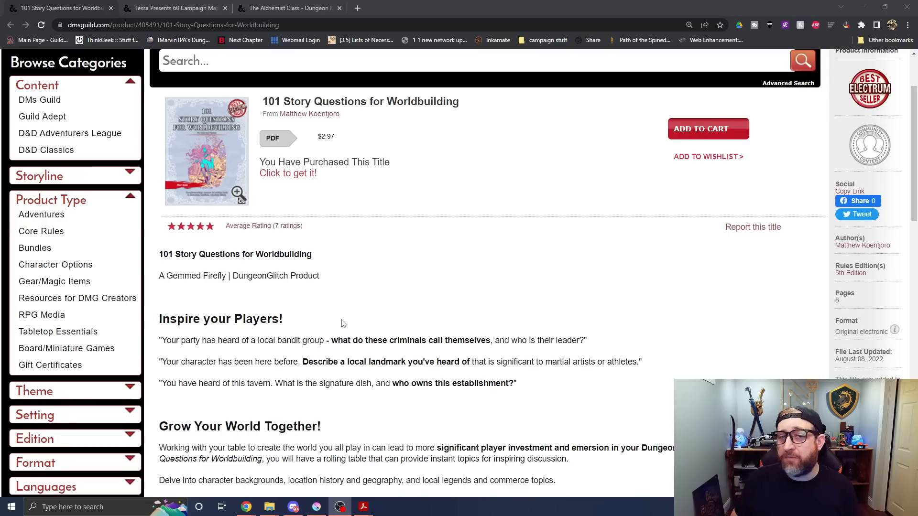
{"action": "left_click", "coordinate": [173, 8]}
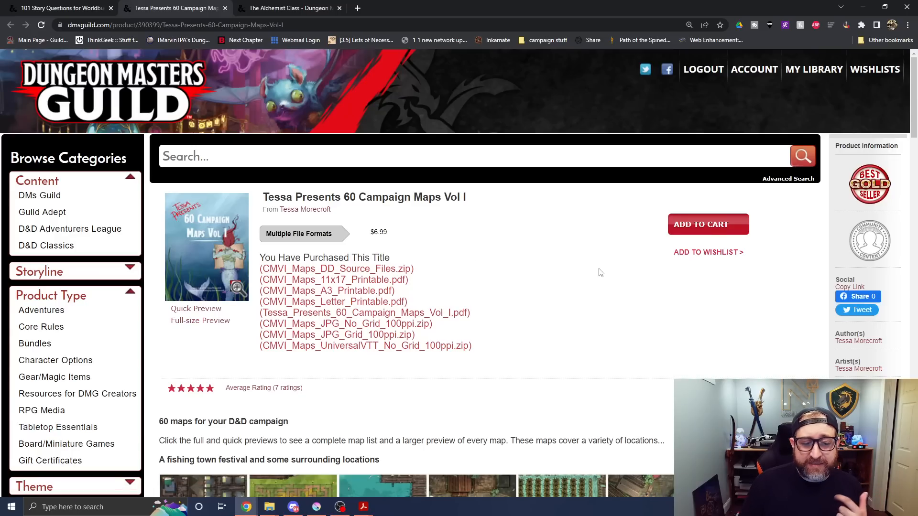
{"action": "scroll", "scroll_direction": "down", "scroll_amount": 3}
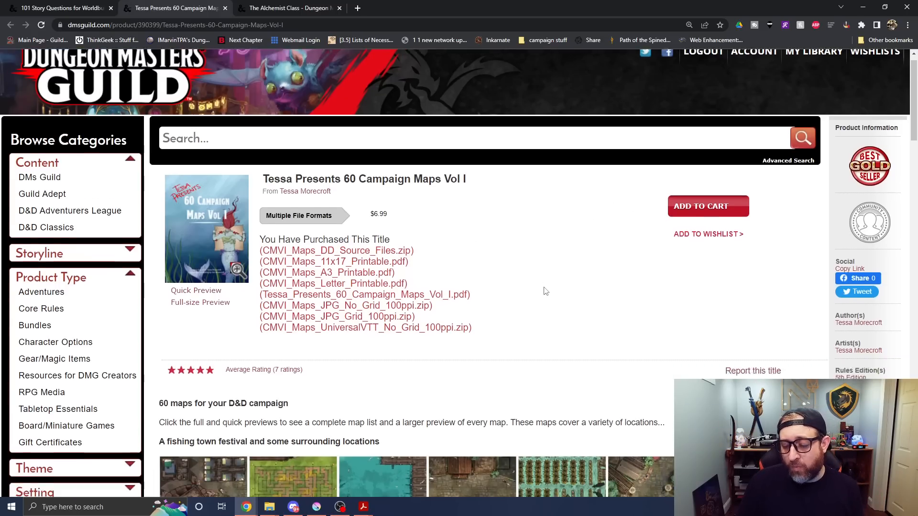
{"action": "scroll", "scroll_direction": "down", "scroll_amount": 3}
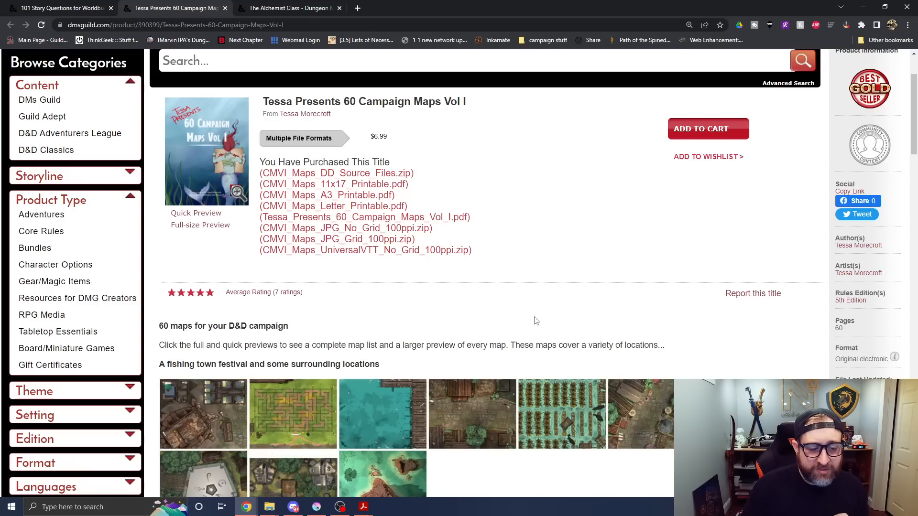
{"action": "mouse_move", "coordinate": [564, 205]}
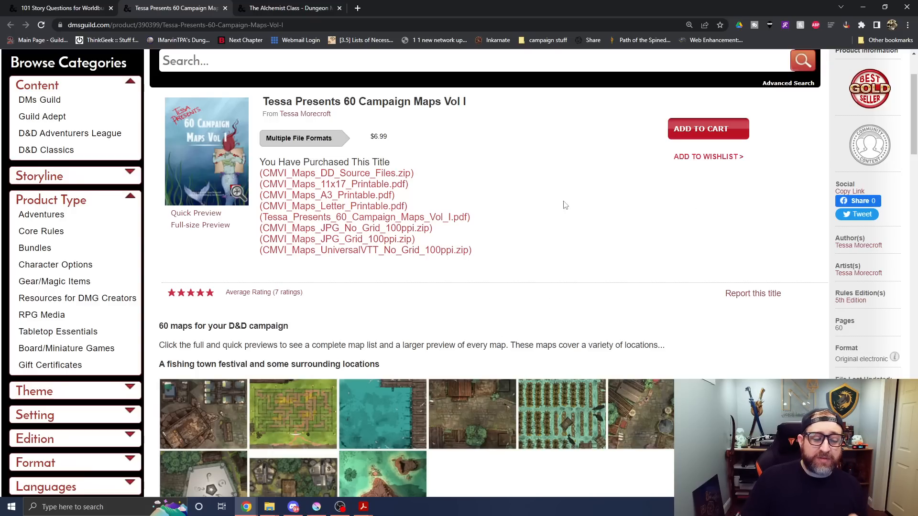
{"action": "mouse_move", "coordinate": [111, 467]}
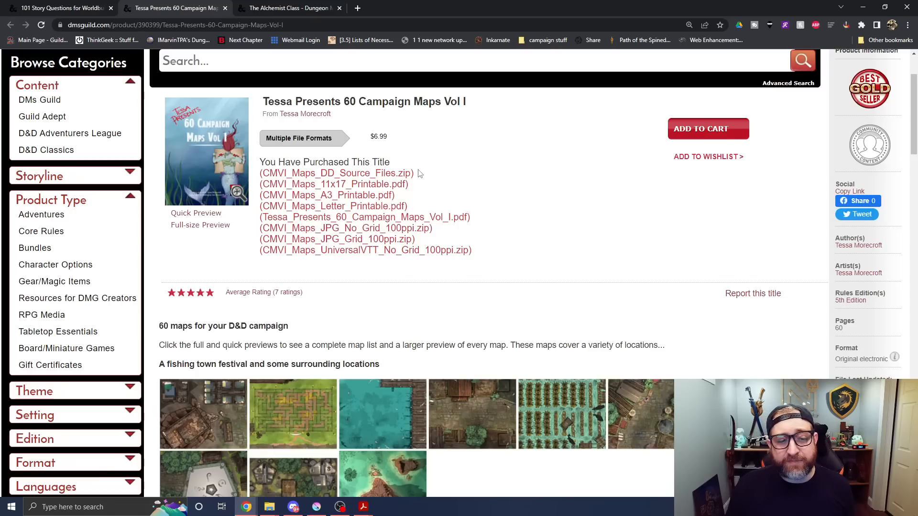
{"action": "mouse_move", "coordinate": [568, 247]}
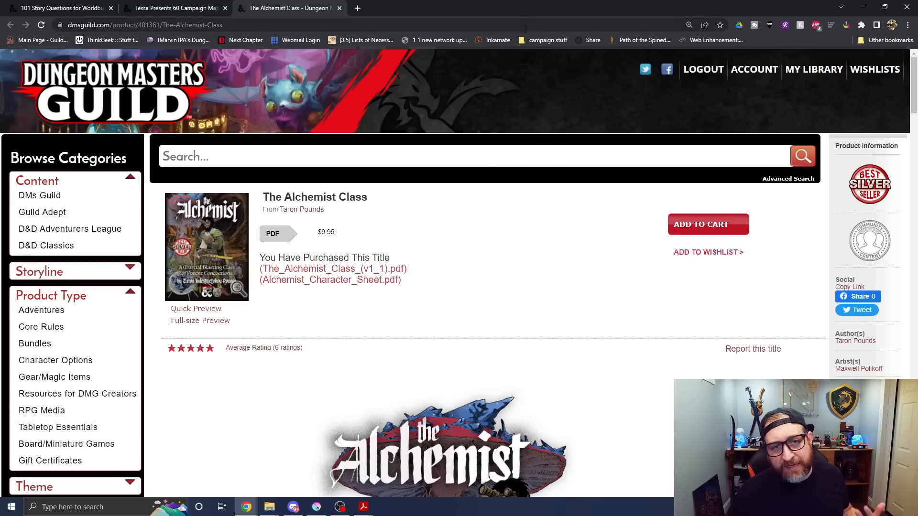
- Scroll The Alchemist Class page down to its cover art, then bring up the purchased PDFs
{"action": "scroll", "scroll_direction": "down", "scroll_amount": 3}
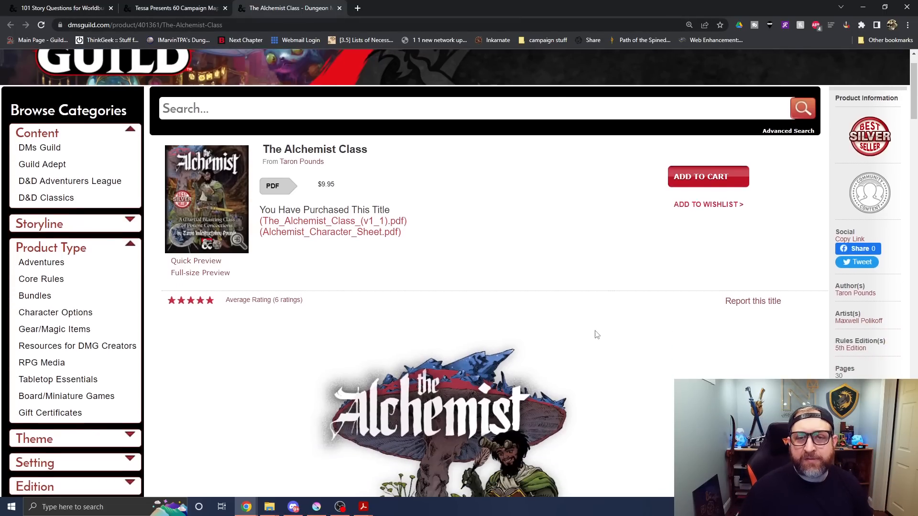
{"action": "scroll", "scroll_direction": "down", "scroll_amount": 3}
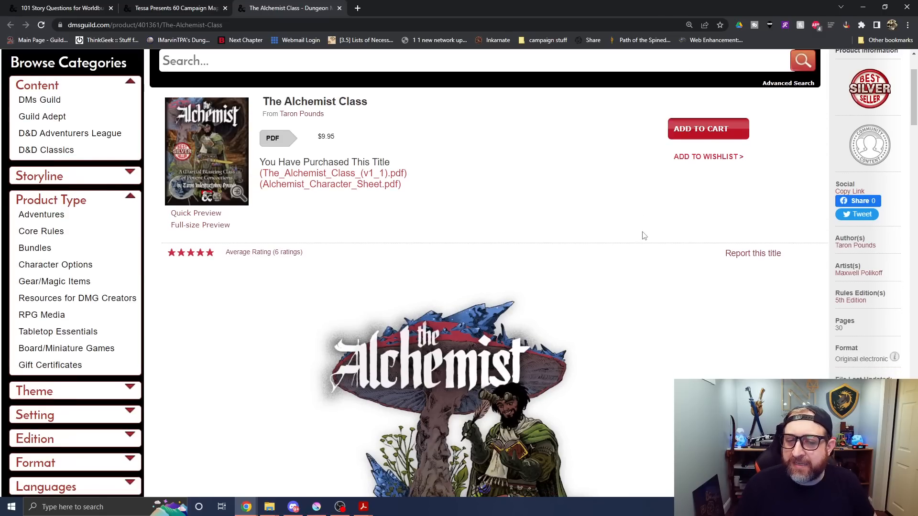
{"action": "mouse_move", "coordinate": [584, 269]}
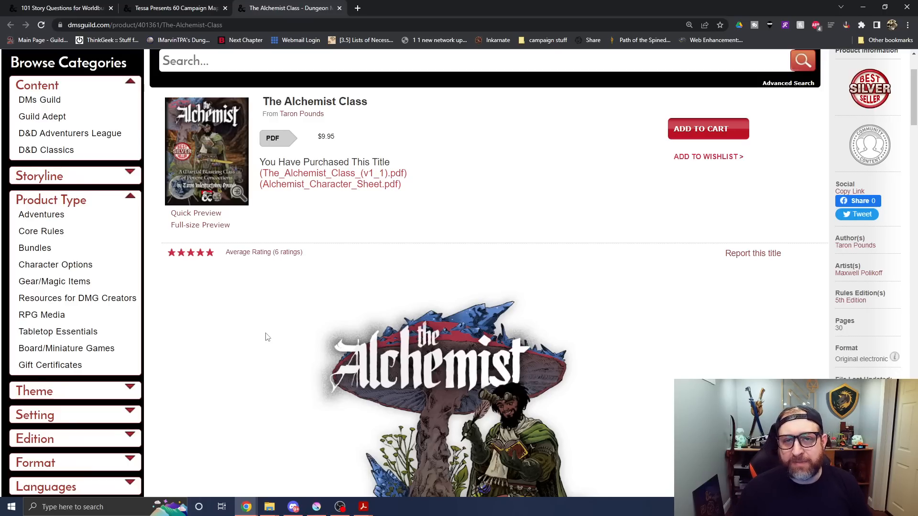
{"action": "left_click", "coordinate": [59, 8]}
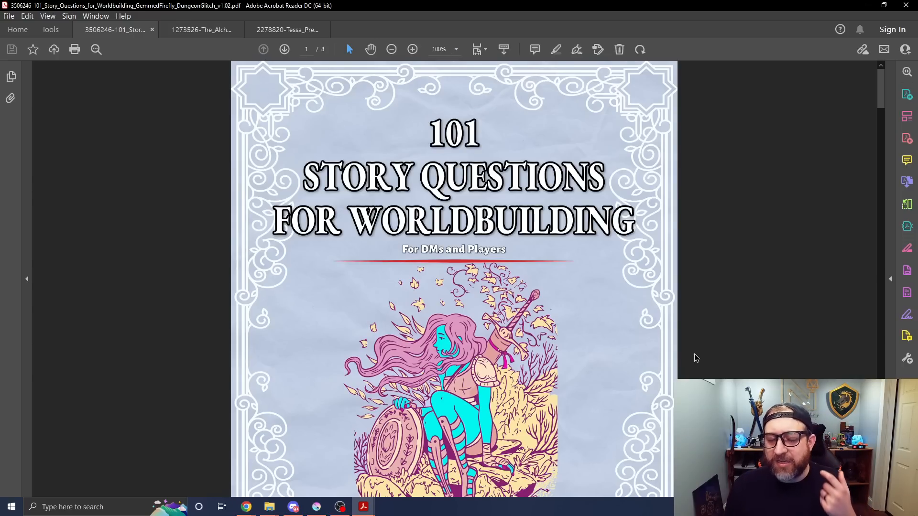
{"action": "mouse_move", "coordinate": [714, 242]}
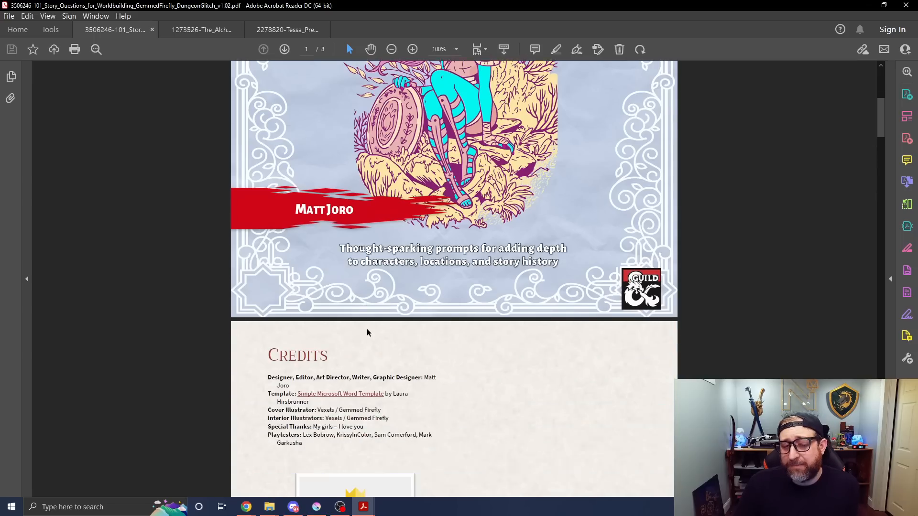
- Scroll the 101 Story Questions PDF past the cover and Credits to page 4
{"action": "scroll", "scroll_direction": "down", "scroll_amount": 3}
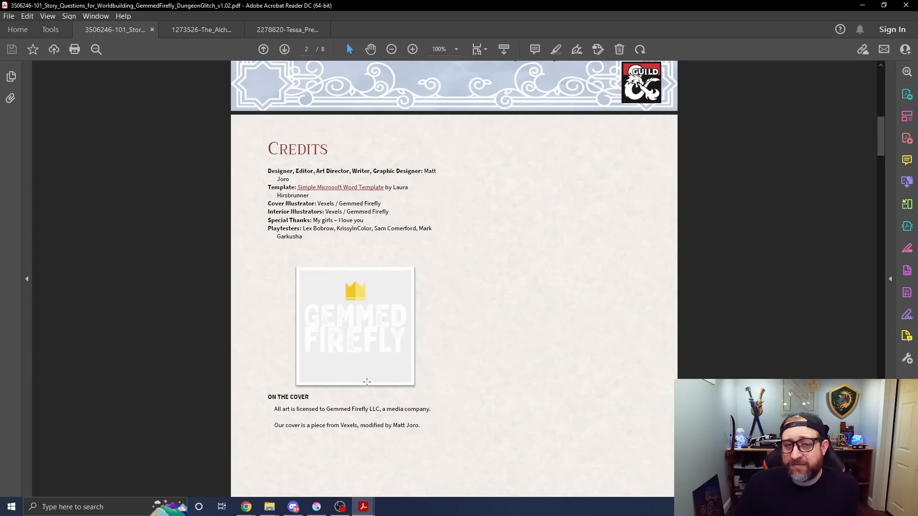
{"action": "scroll", "scroll_direction": "down", "scroll_amount": 3}
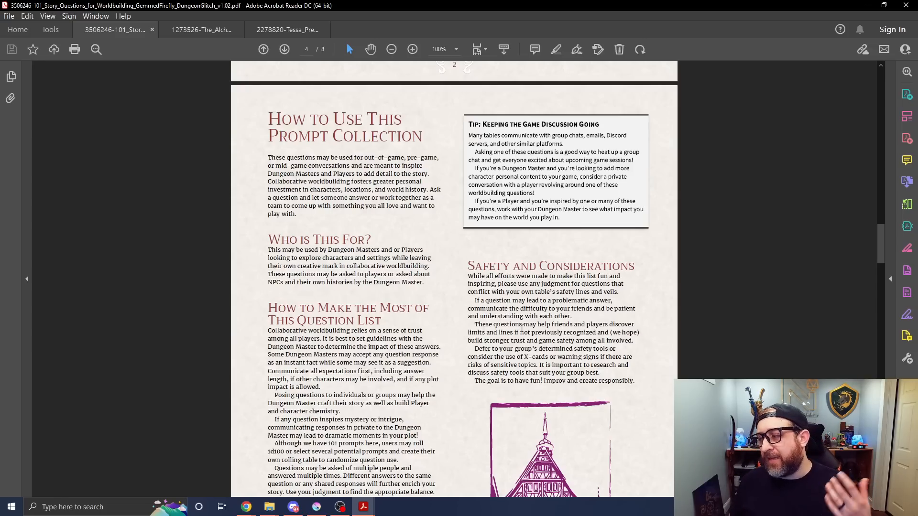
{"action": "mouse_move", "coordinate": [648, 155]}
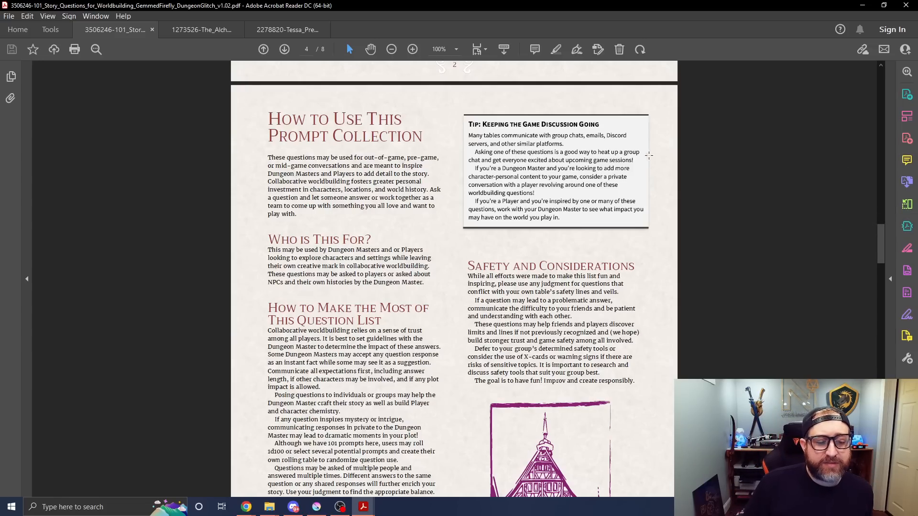
- Scroll page 4 past Safety and Considerations down to In-Game Use
{"action": "scroll", "scroll_direction": "down", "scroll_amount": 3}
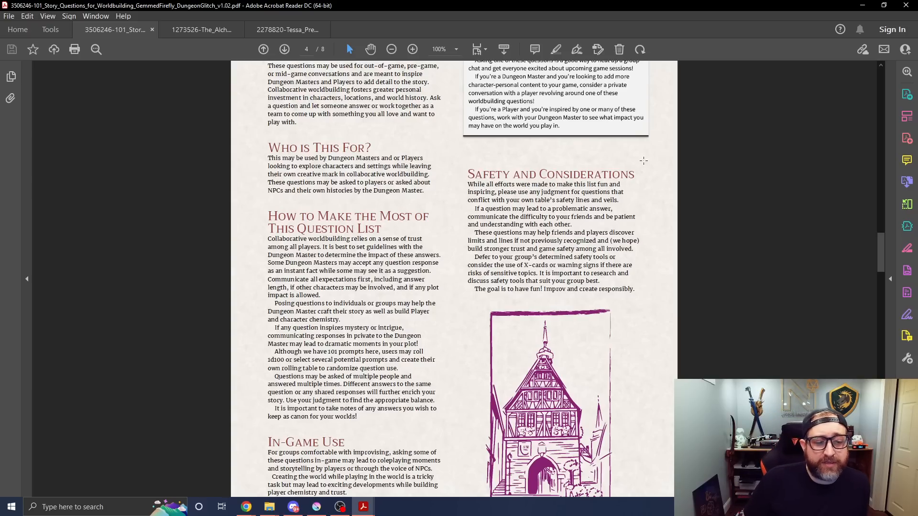
{"action": "mouse_move", "coordinate": [720, 161]}
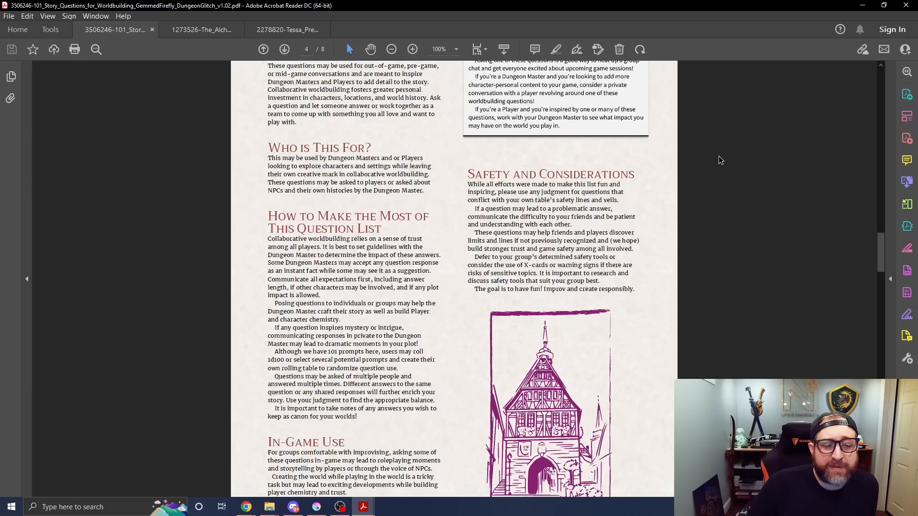
{"action": "scroll", "scroll_direction": "down", "scroll_amount": 3}
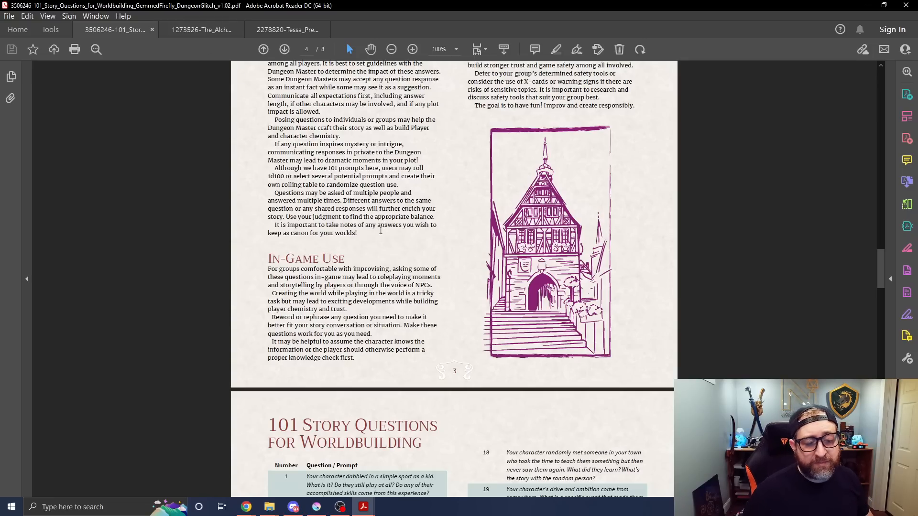
{"action": "scroll", "scroll_direction": "down", "scroll_amount": 3}
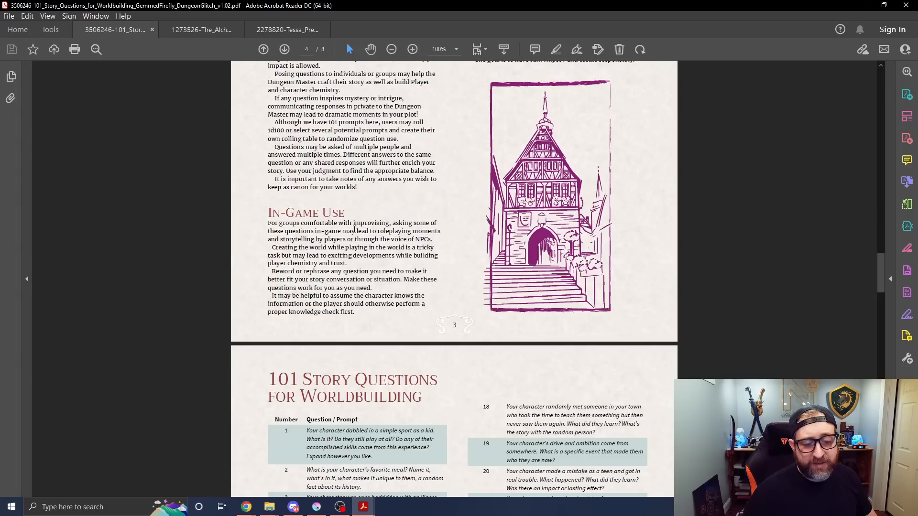
- Scroll pages 5 and 6 through story questions 1 to 66
{"action": "scroll", "scroll_direction": "down", "scroll_amount": 3}
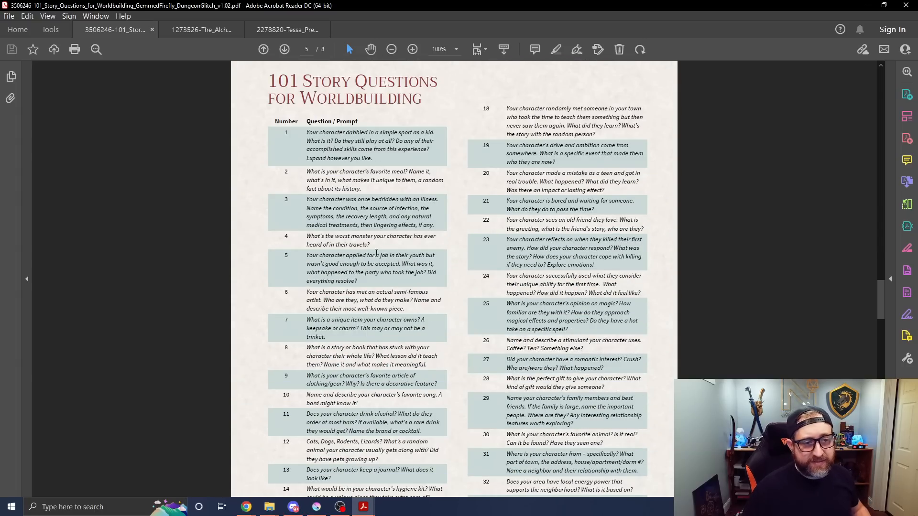
{"action": "scroll", "scroll_direction": "down", "scroll_amount": 3}
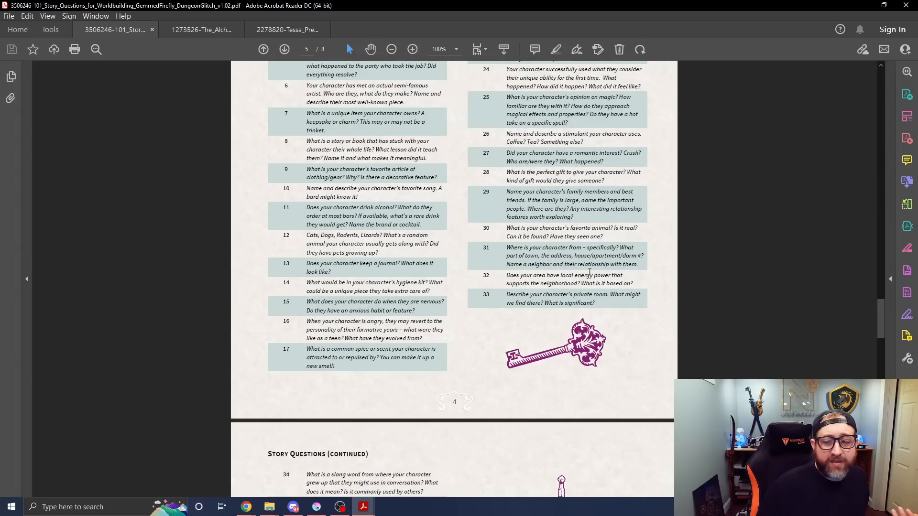
{"action": "scroll", "scroll_direction": "down", "scroll_amount": 3}
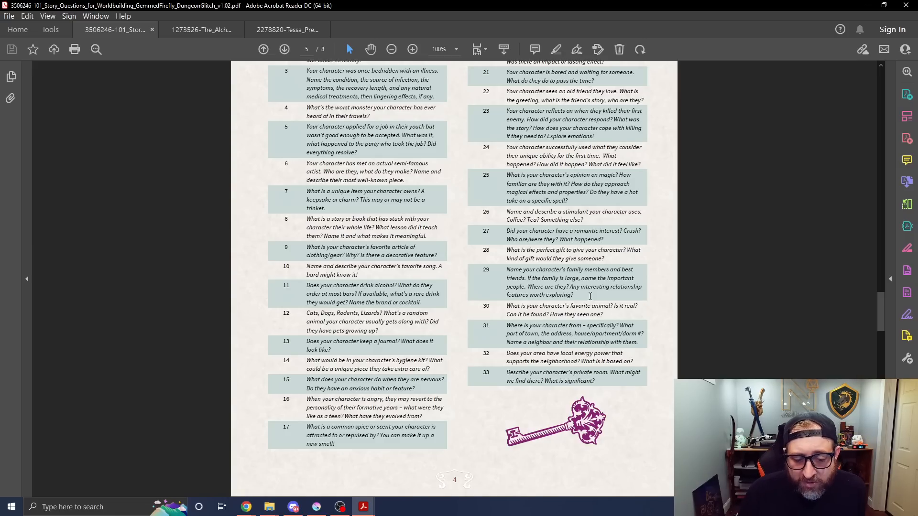
{"action": "scroll", "scroll_direction": "down", "scroll_amount": 3}
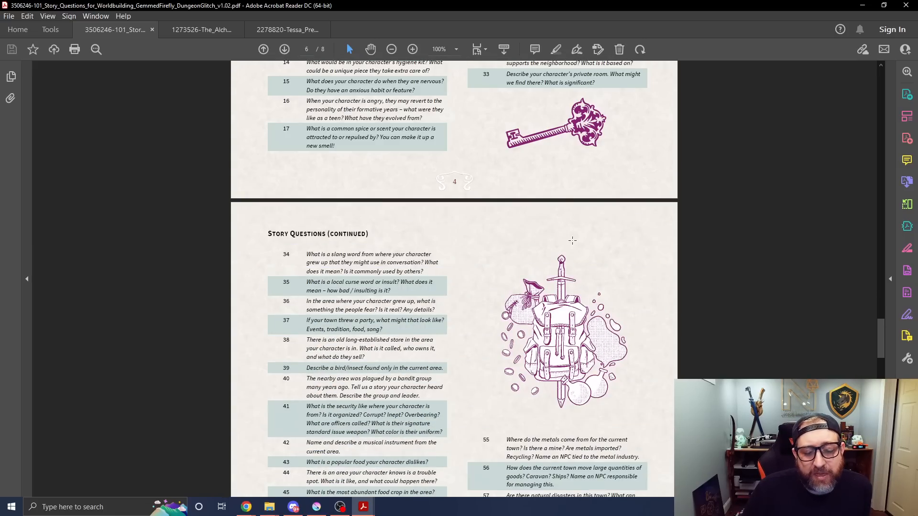
{"action": "scroll", "scroll_direction": "down", "scroll_amount": 3}
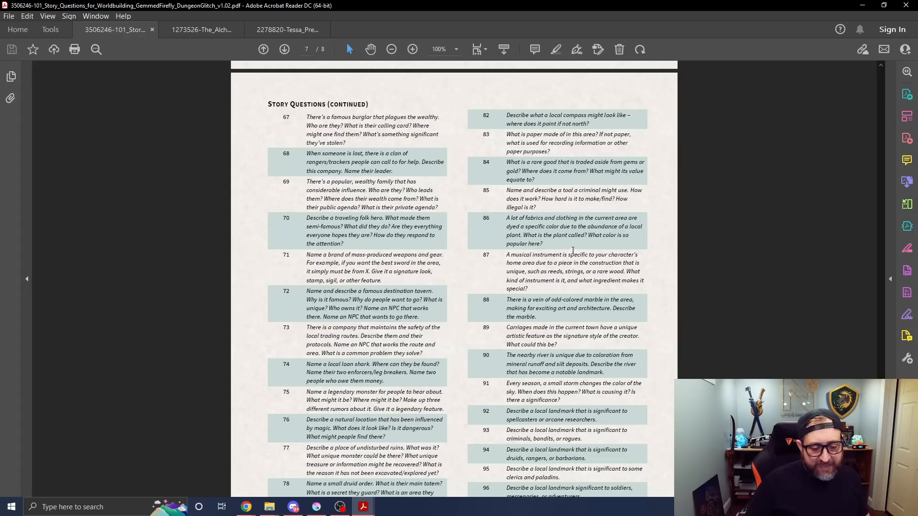
- Scroll page 7 down to question 101 and the Gemmed Firefly page
{"action": "scroll", "scroll_direction": "down", "scroll_amount": 3}
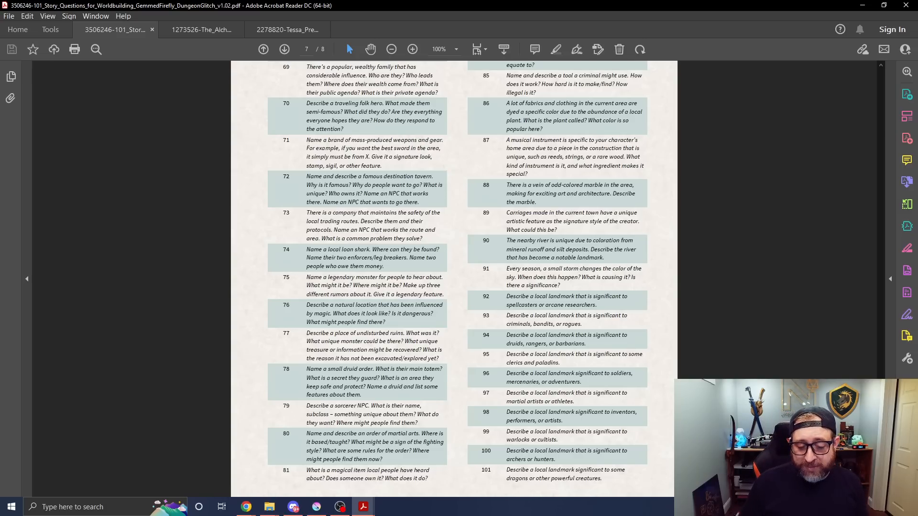
{"action": "scroll", "scroll_direction": "down", "scroll_amount": 3}
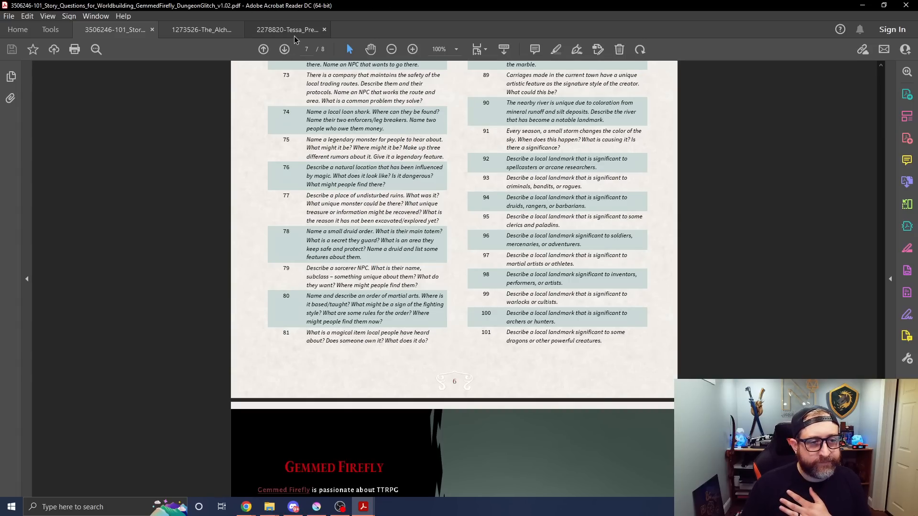
- Switch to the 60 Campaign Maps Vol I PDF and go to its Introduction page
{"action": "left_click", "coordinate": [287, 30]}
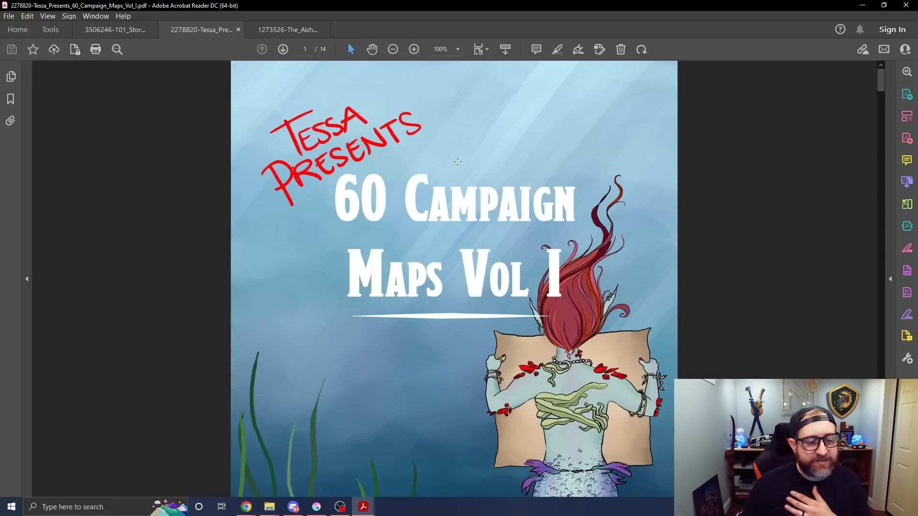
{"action": "mouse_move", "coordinate": [792, 349]}
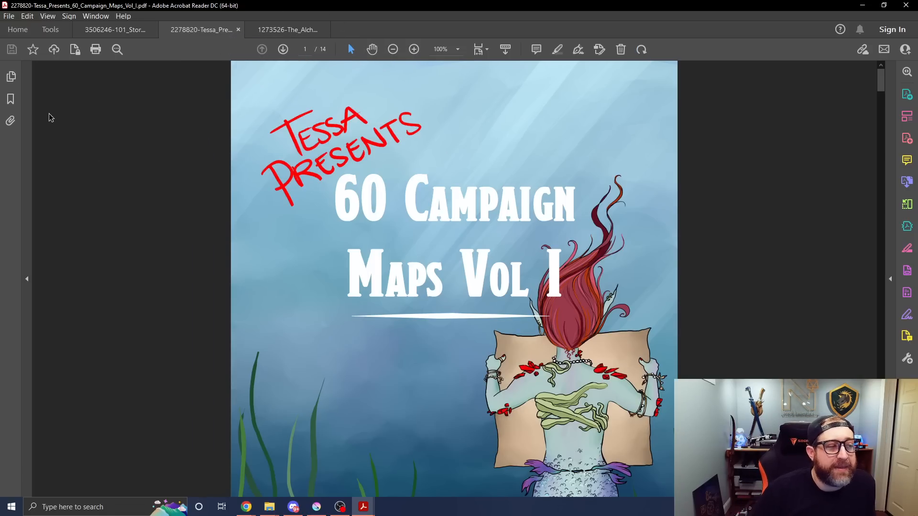
{"action": "left_click", "coordinate": [10, 98]}
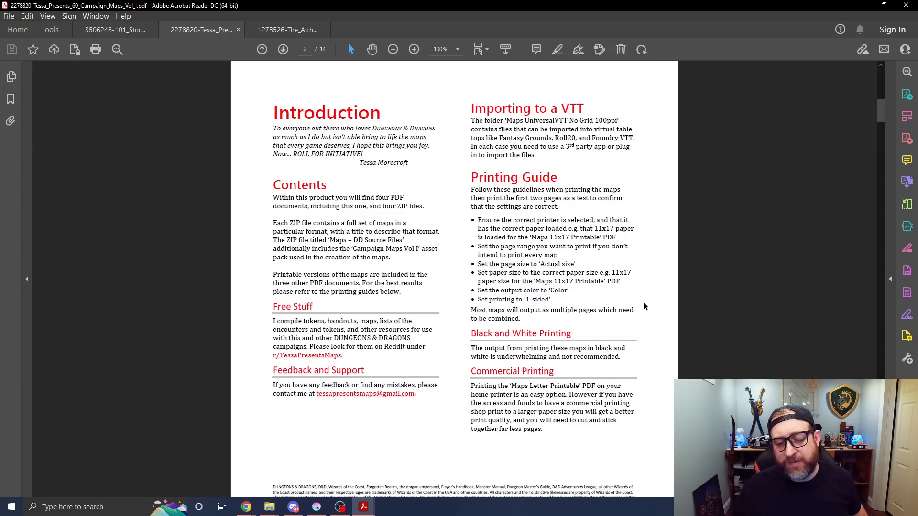
- Scroll past the page-number table and zoom the view to 150%
{"action": "scroll", "scroll_direction": "down", "scroll_amount": 3}
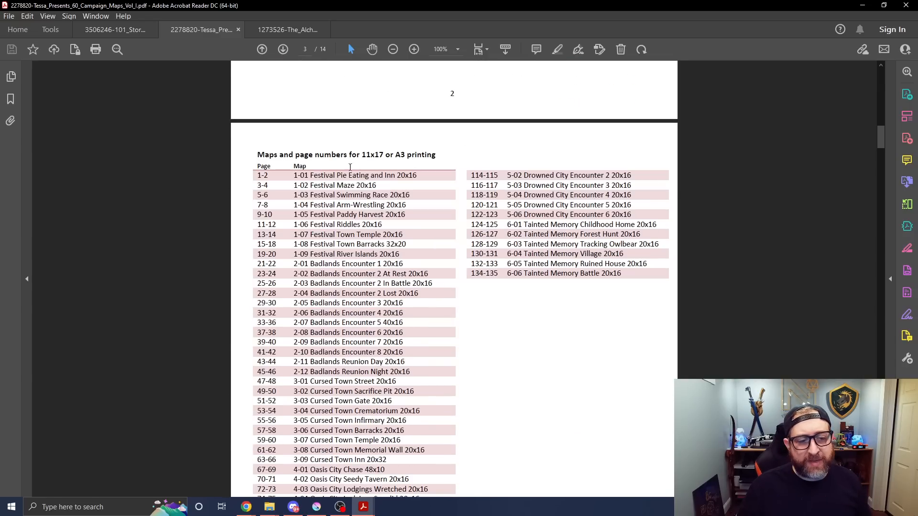
{"action": "scroll", "scroll_direction": "down", "scroll_amount": 3}
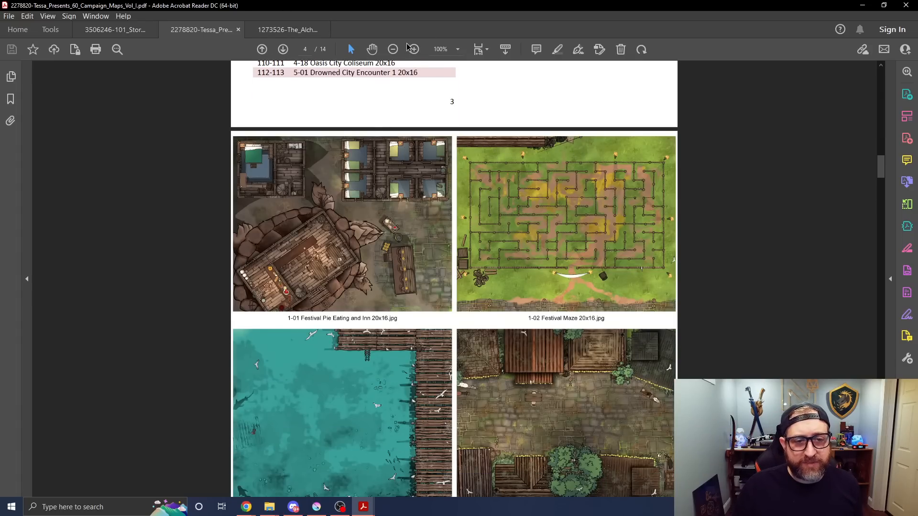
{"action": "left_click", "coordinate": [414, 49]}
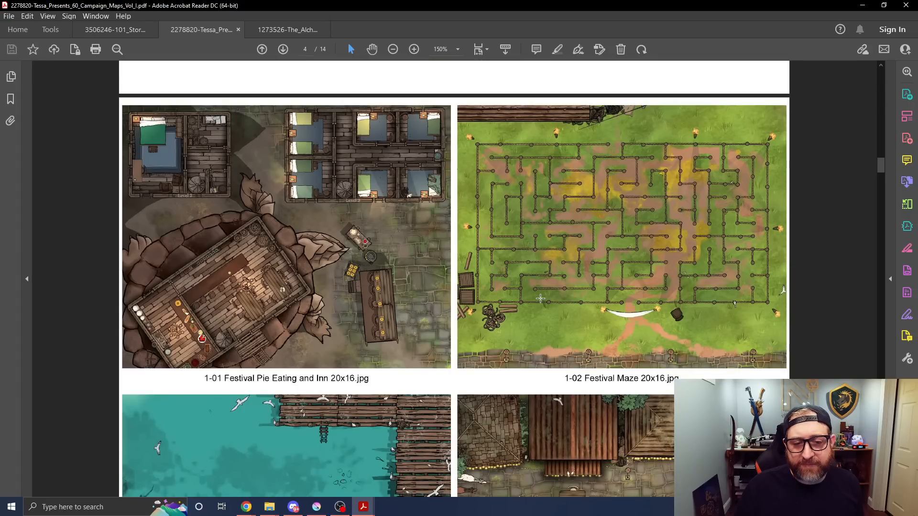
- Scroll through the map thumbnails past Oasis City to the Drowned City Encounter maps
{"action": "scroll", "scroll_direction": "down", "scroll_amount": 3}
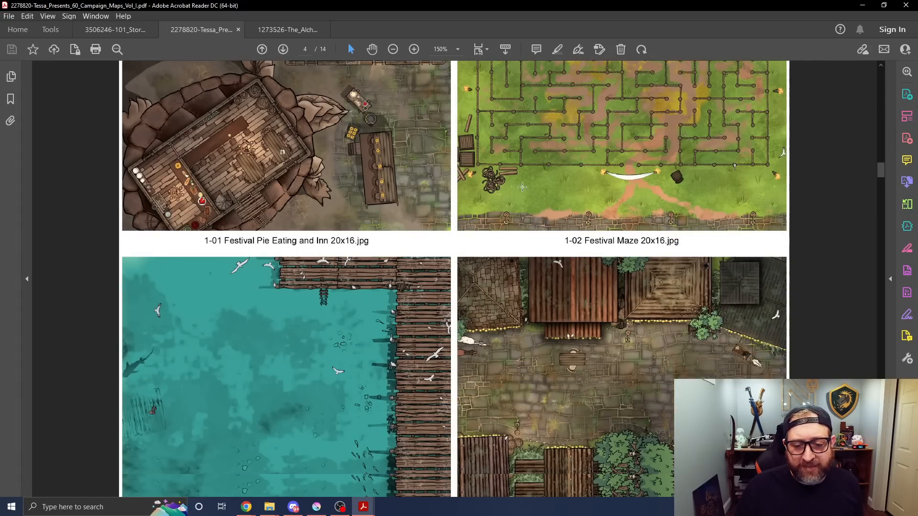
{"action": "scroll", "scroll_direction": "down", "scroll_amount": 3}
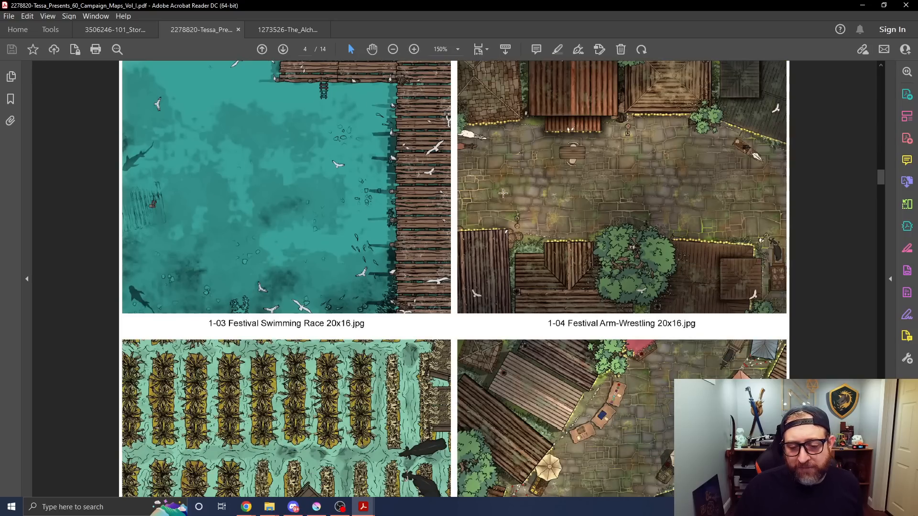
{"action": "scroll", "scroll_direction": "down", "scroll_amount": 3}
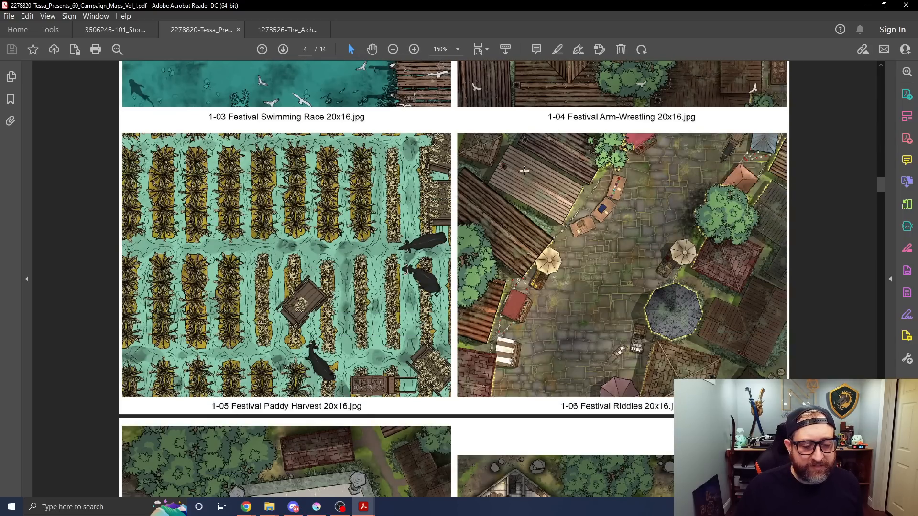
{"action": "scroll", "scroll_direction": "down", "scroll_amount": 3}
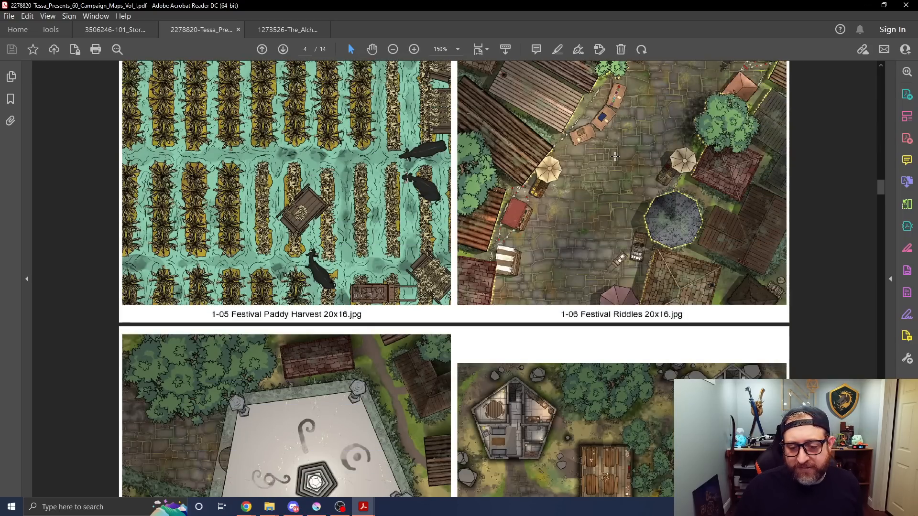
{"action": "scroll", "scroll_direction": "down", "scroll_amount": 3}
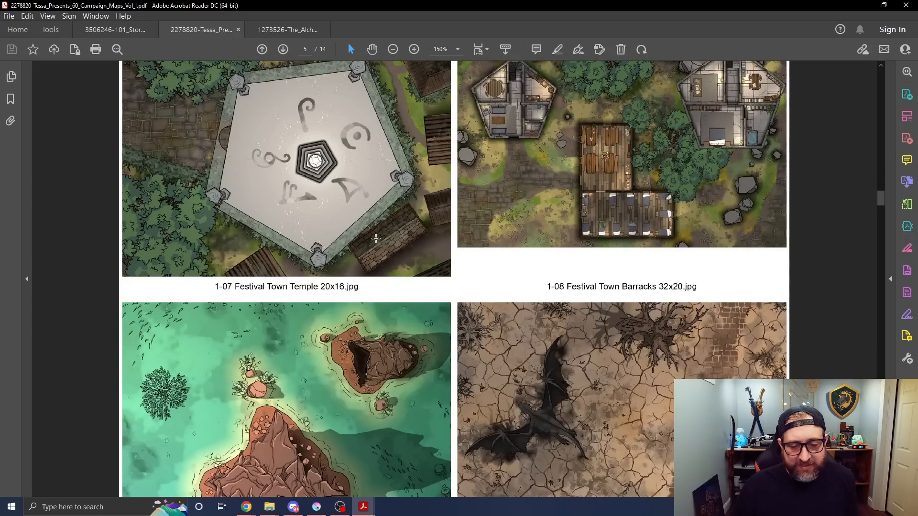
{"action": "scroll", "scroll_direction": "down", "scroll_amount": 3}
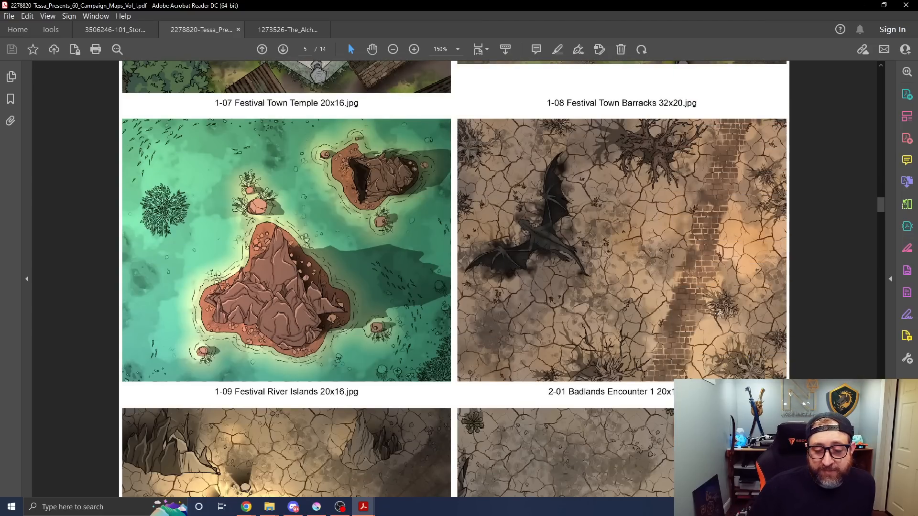
{"action": "scroll", "scroll_direction": "down", "scroll_amount": 3}
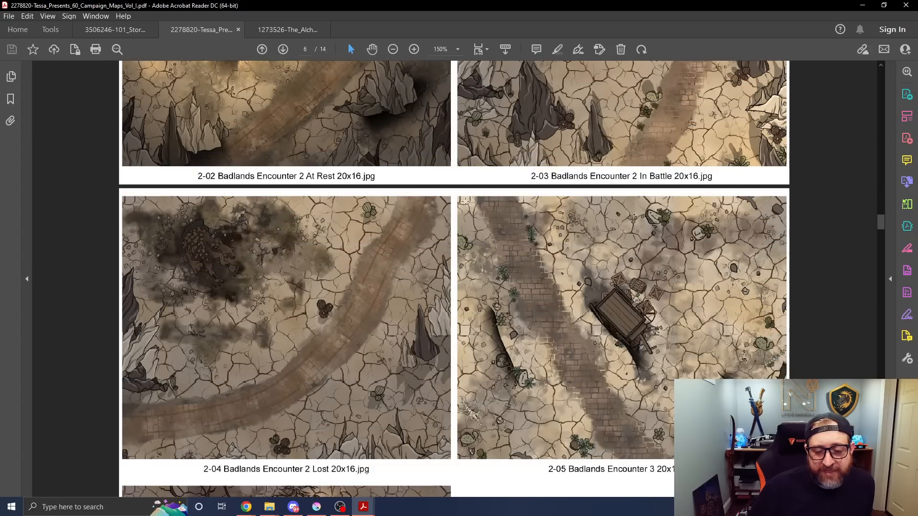
{"action": "scroll", "scroll_direction": "down", "scroll_amount": 3}
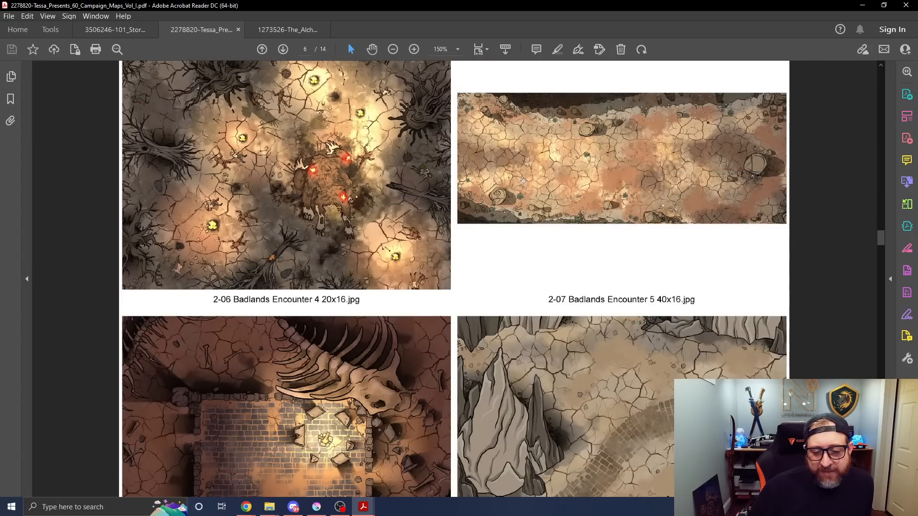
{"action": "scroll", "scroll_direction": "down", "scroll_amount": 3}
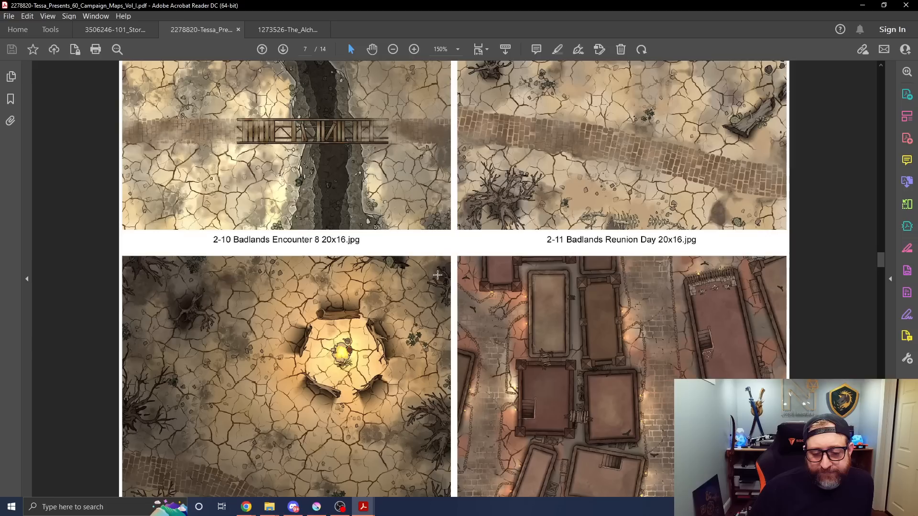
{"action": "scroll", "scroll_direction": "down", "scroll_amount": 3}
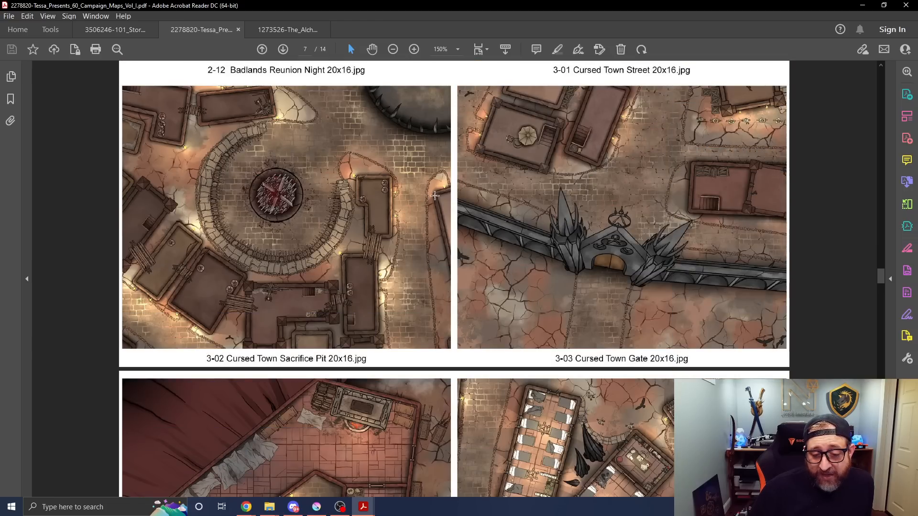
{"action": "scroll", "scroll_direction": "down", "scroll_amount": 3}
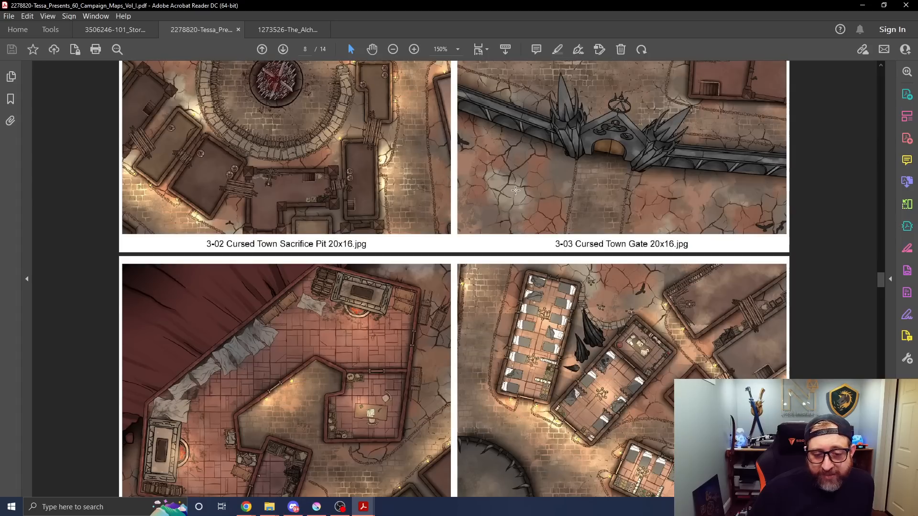
{"action": "scroll", "scroll_direction": "down", "scroll_amount": 3}
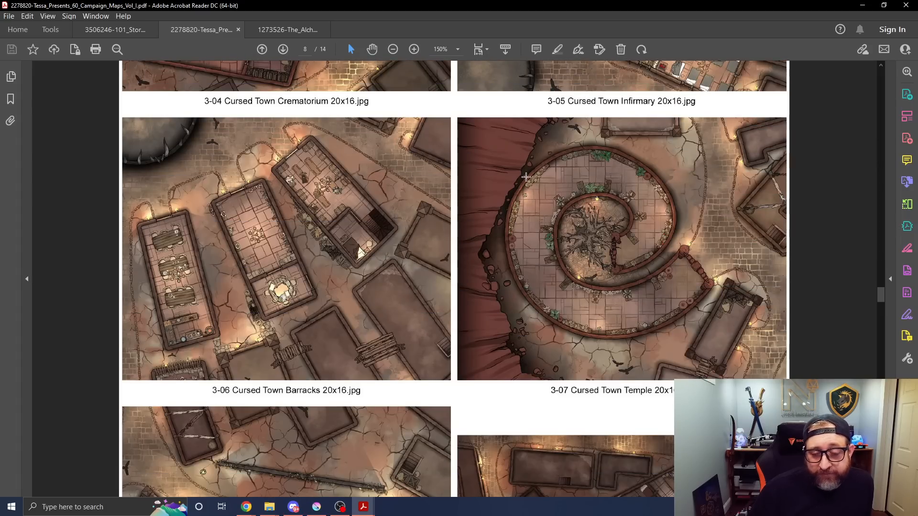
{"action": "scroll", "scroll_direction": "down", "scroll_amount": 3}
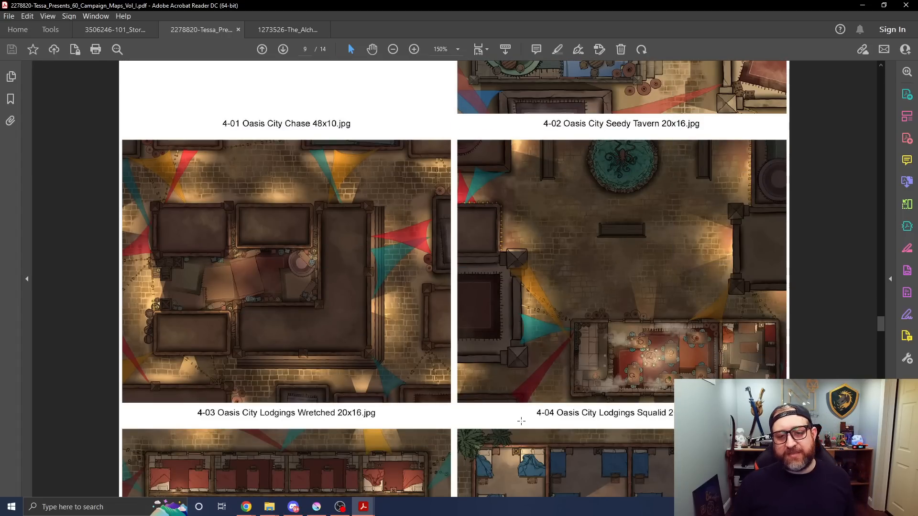
{"action": "scroll", "scroll_direction": "down", "scroll_amount": 3}
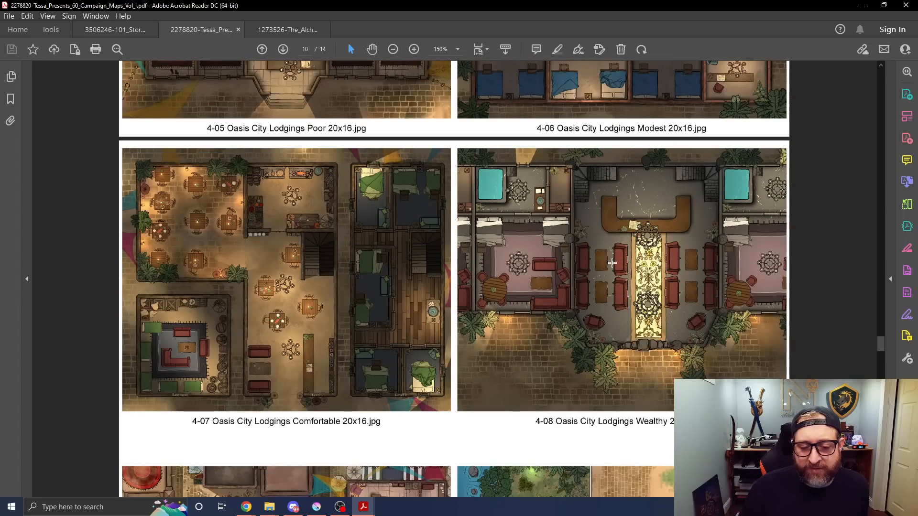
{"action": "scroll", "scroll_direction": "down", "scroll_amount": 3}
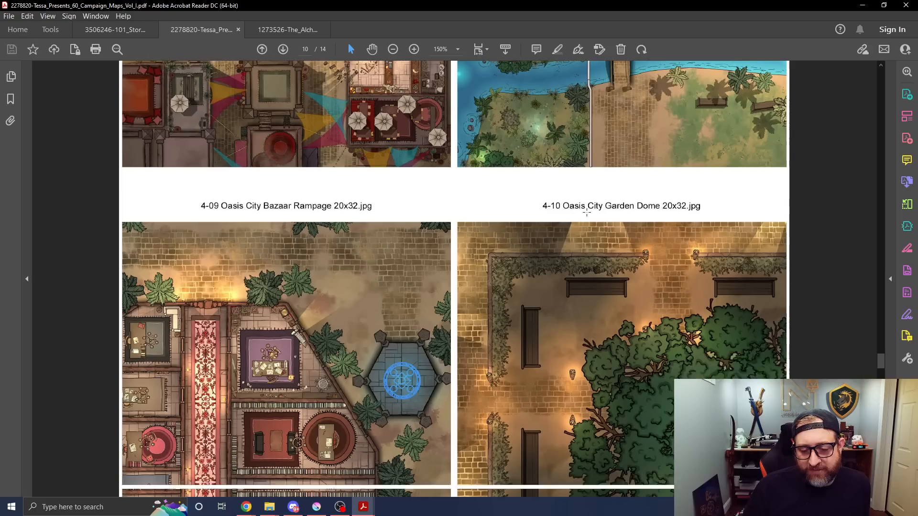
{"action": "scroll", "scroll_direction": "down", "scroll_amount": 3}
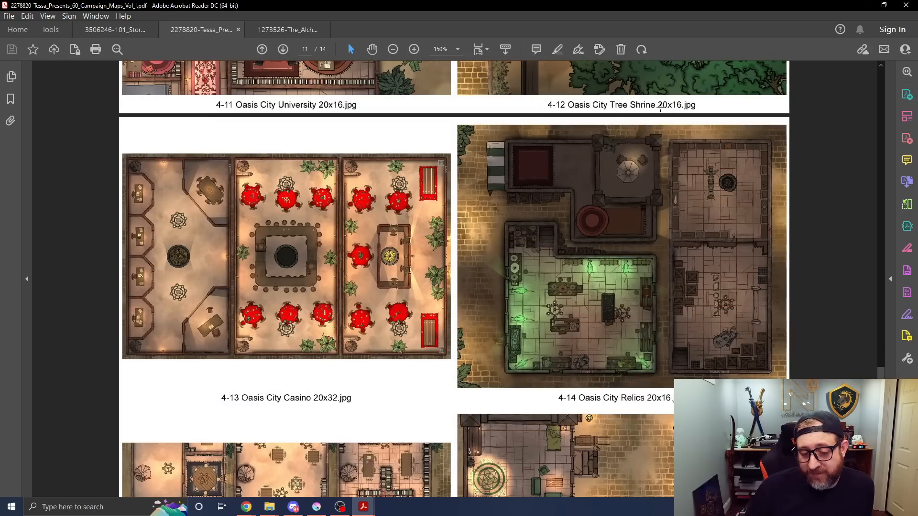
{"action": "left_click", "coordinate": [282, 49]}
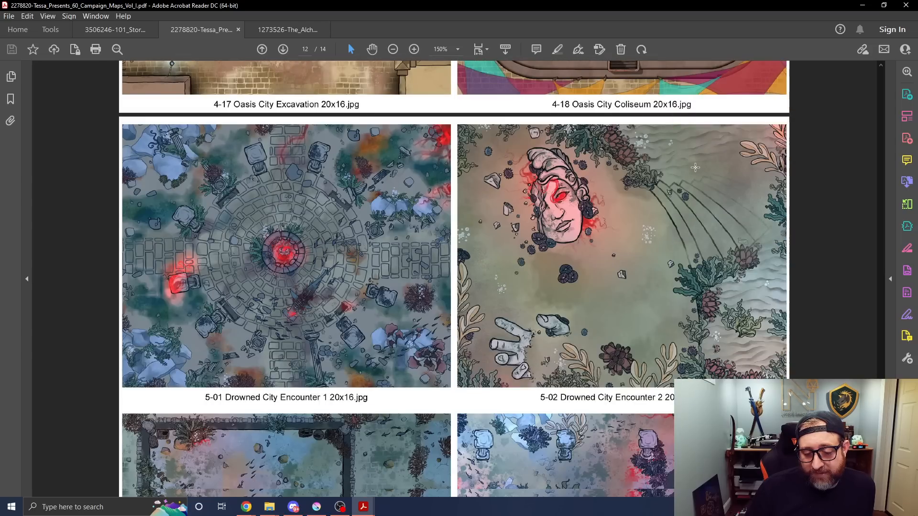
{"action": "scroll", "scroll_direction": "down", "scroll_amount": 3}
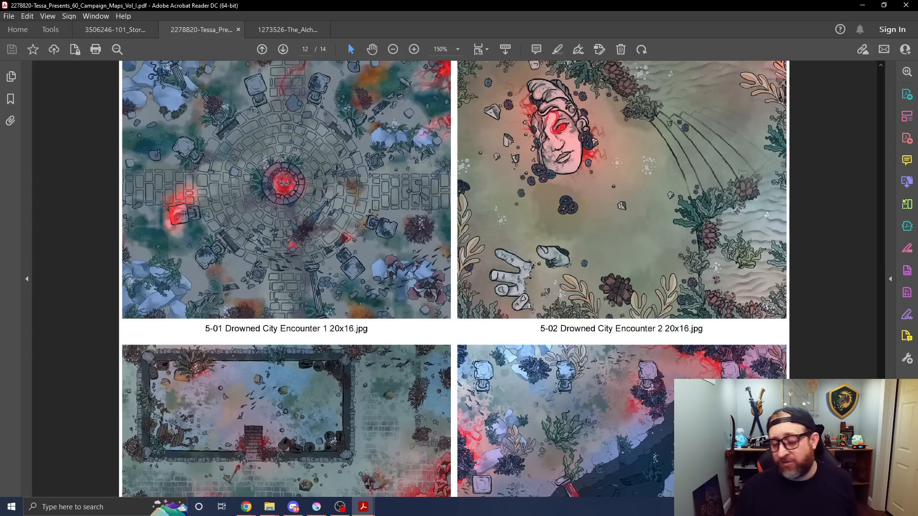
{"action": "scroll", "scroll_direction": "down", "scroll_amount": 3}
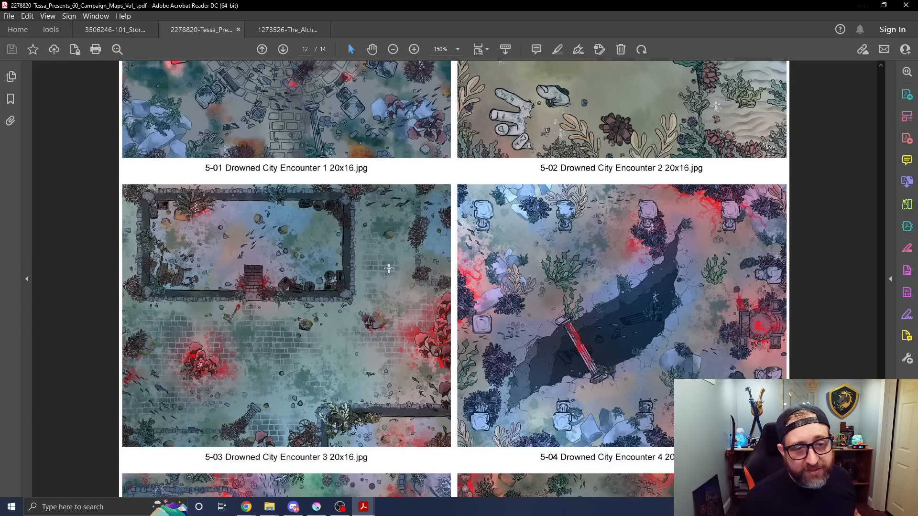
{"action": "scroll", "scroll_direction": "down", "scroll_amount": 3}
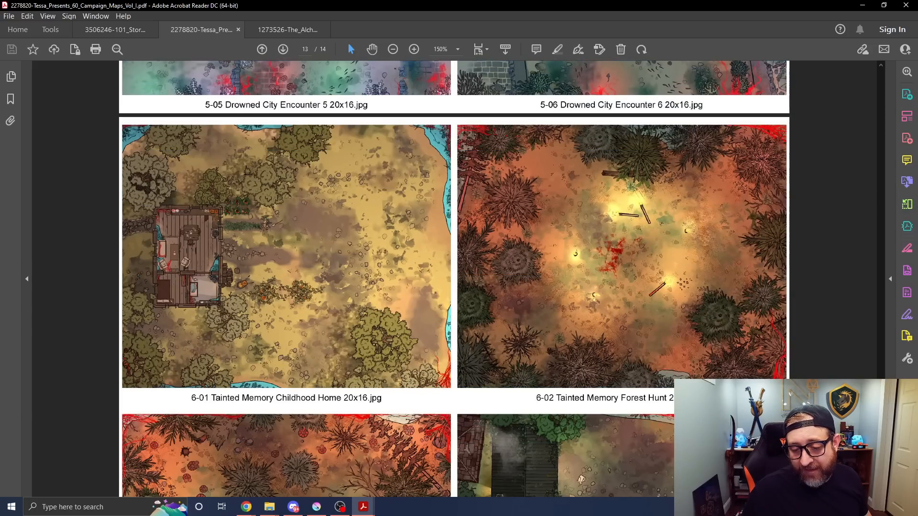
{"action": "scroll", "scroll_direction": "down", "scroll_amount": 3}
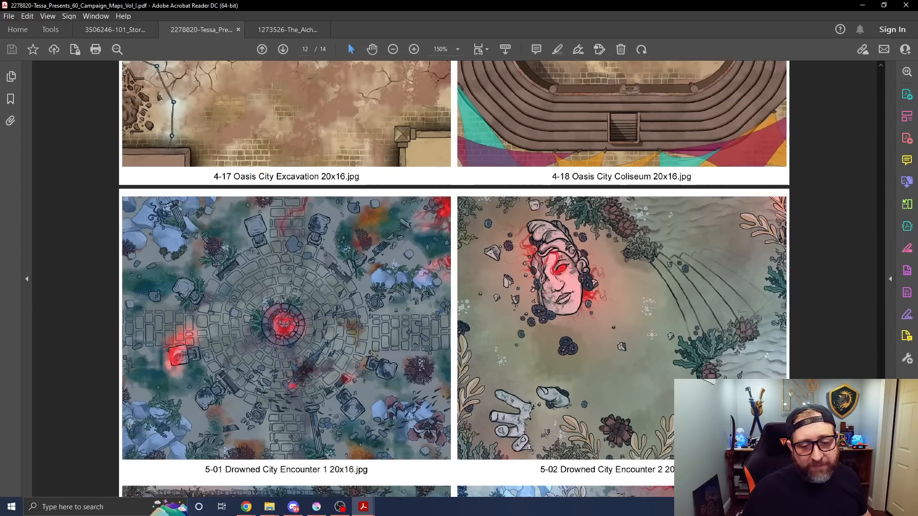
- Switch to the Alchemist class PDF and scroll to its Credits and Contents page
{"action": "left_click", "coordinate": [288, 29]}
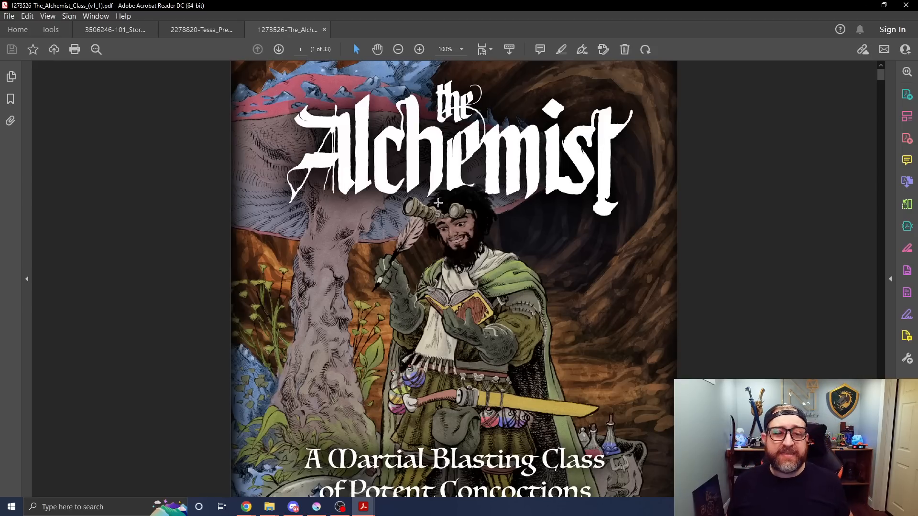
{"action": "scroll", "scroll_direction": "down", "scroll_amount": 3}
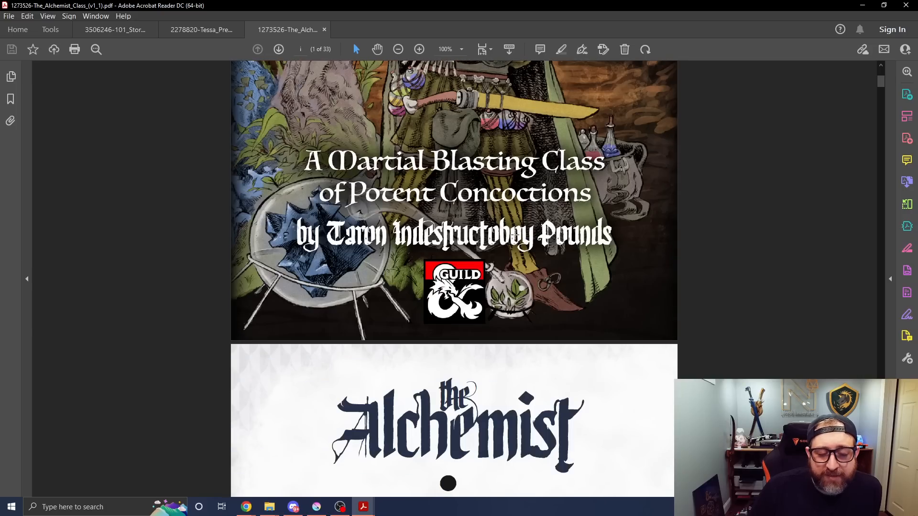
{"action": "scroll", "scroll_direction": "down", "scroll_amount": 3}
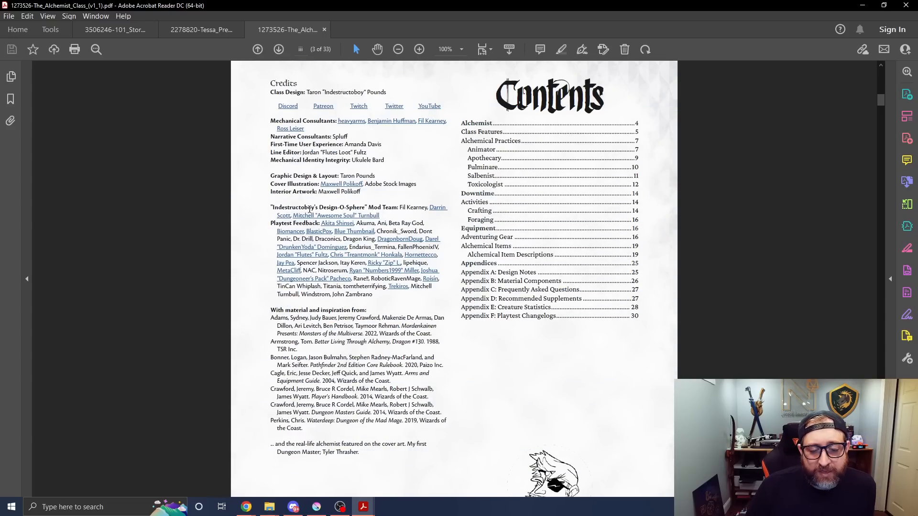
- Scroll the Alchemist PDF to page 4's Playing and Creating an Alchemist sections
{"action": "scroll", "scroll_direction": "down", "scroll_amount": 3}
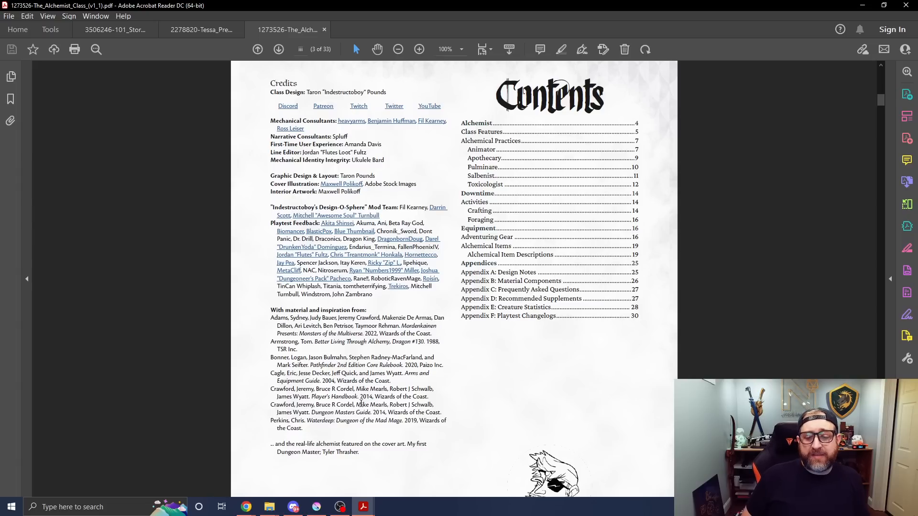
{"action": "scroll", "scroll_direction": "down", "scroll_amount": 3}
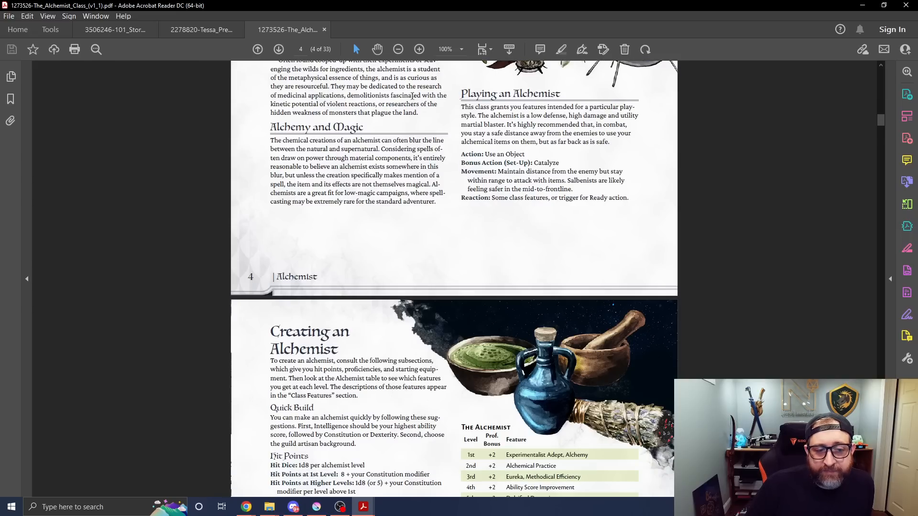
- Highlight the Playing an Alchemist text, then scroll past the level table to page 5's Class Features
{"action": "left_click_drag", "start_coordinate": [470, 106], "coordinate": [623, 173]}
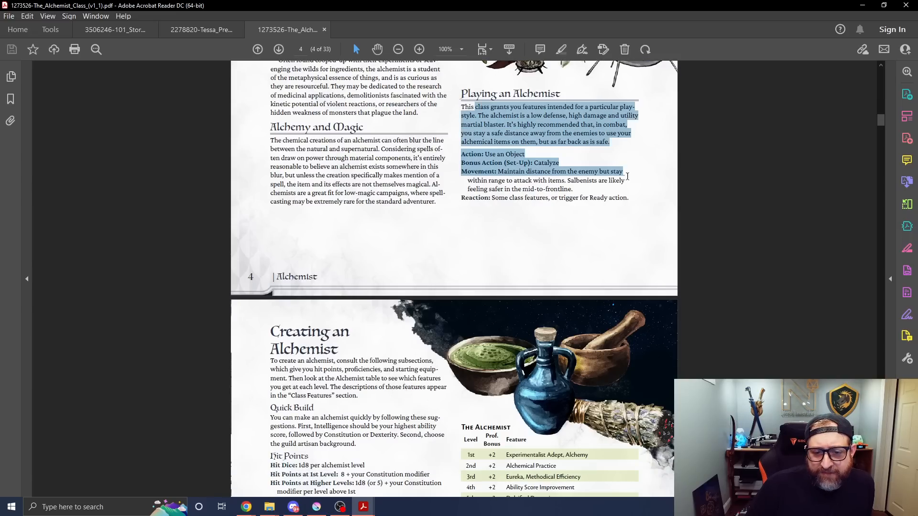
{"action": "scroll", "scroll_direction": "down", "scroll_amount": 3}
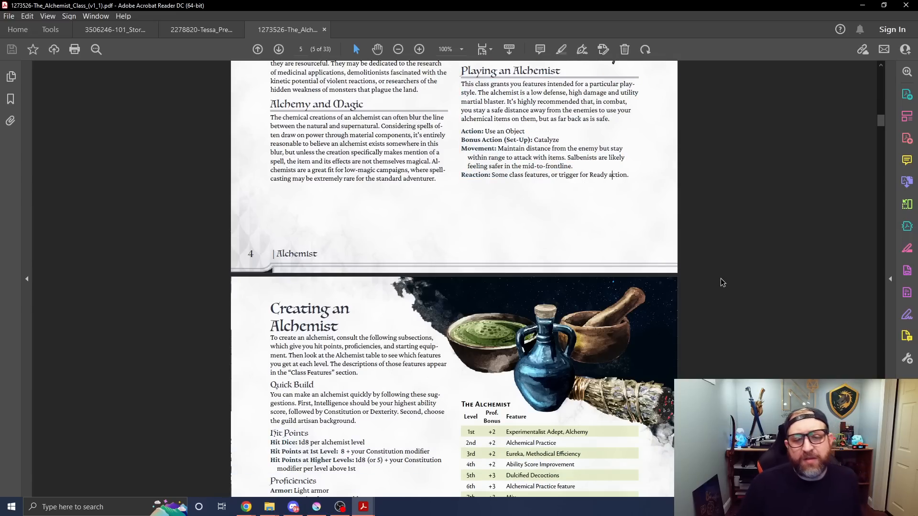
{"action": "scroll", "scroll_direction": "down", "scroll_amount": 3}
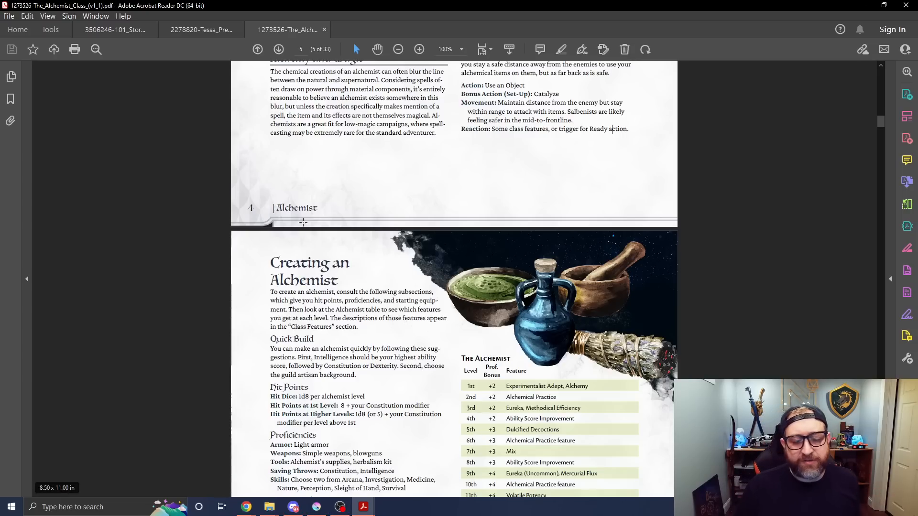
{"action": "scroll", "scroll_direction": "down", "scroll_amount": 3}
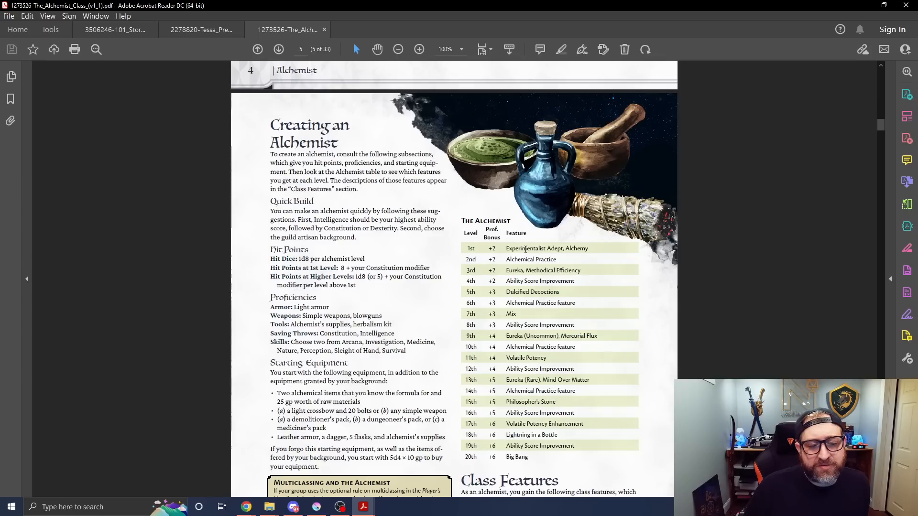
{"action": "scroll", "scroll_direction": "down", "scroll_amount": 3}
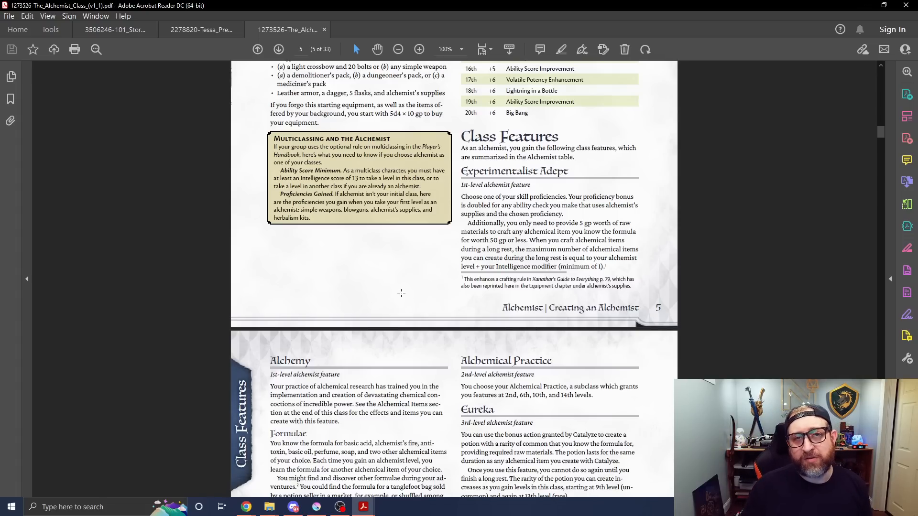
- Scroll to page 6 showing Alchemy, Catalyze, Eureka and Methodical Efficiency
{"action": "scroll", "scroll_direction": "down", "scroll_amount": 3}
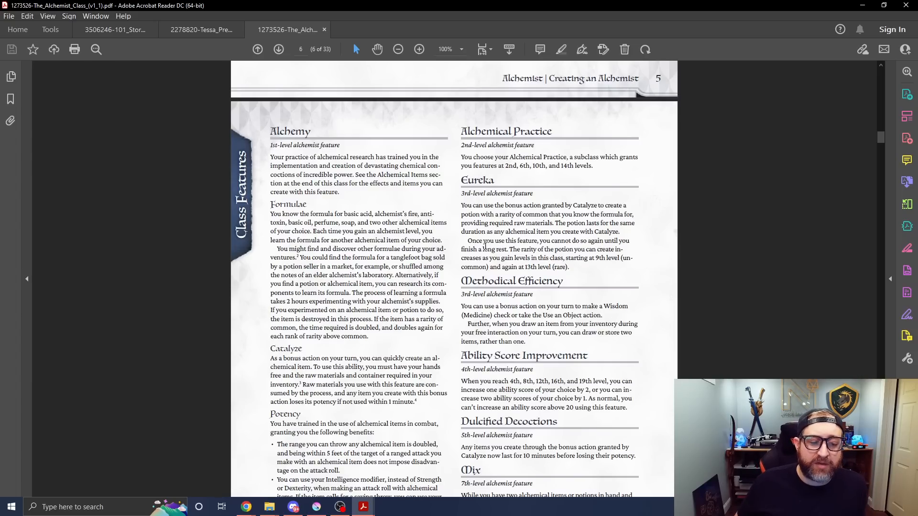
{"action": "scroll", "scroll_direction": "down", "scroll_amount": 3}
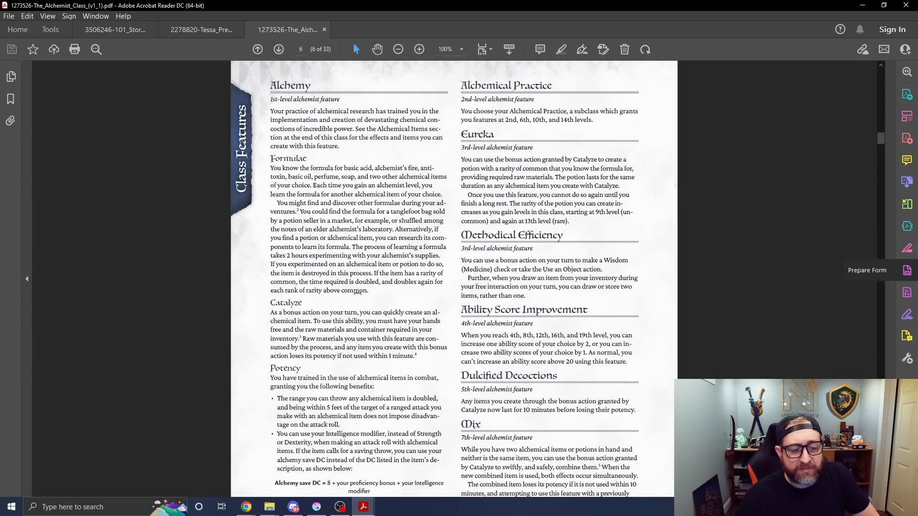
{"action": "mouse_move", "coordinate": [453, 402]}
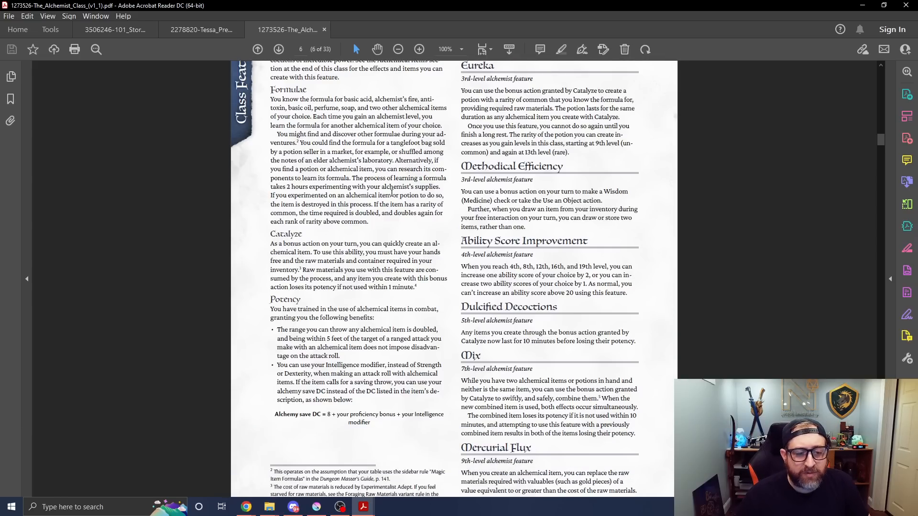
- Scroll to the end of page 6, showing Volatile Potency, Mind Over Matter and Alchemical Practices
{"action": "scroll", "scroll_direction": "down", "scroll_amount": 3}
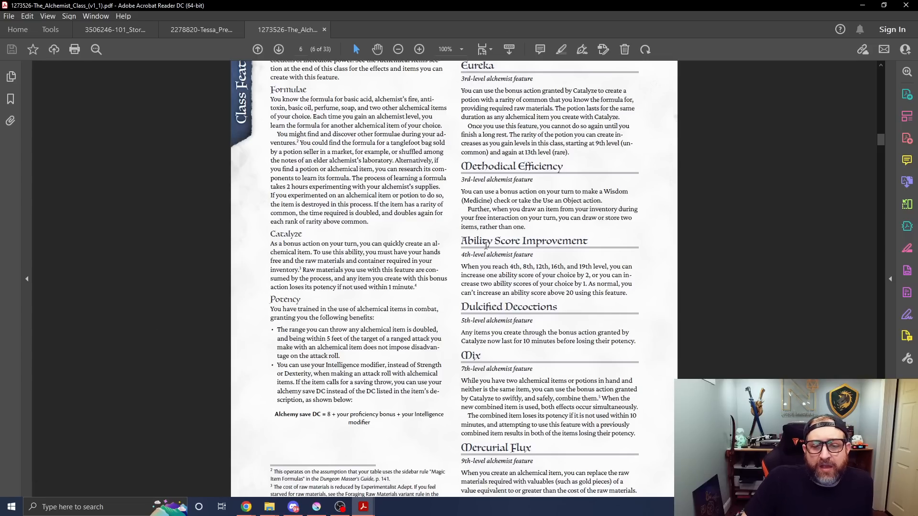
{"action": "scroll", "scroll_direction": "down", "scroll_amount": 3}
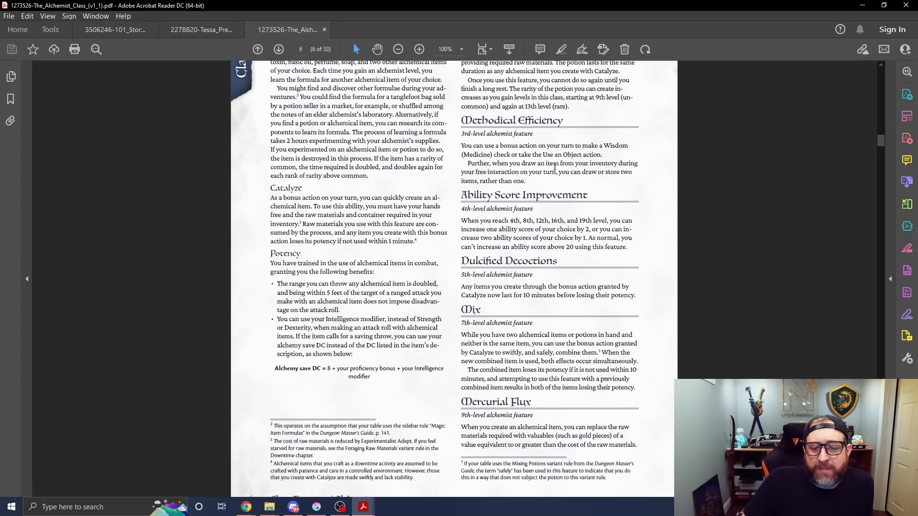
{"action": "mouse_move", "coordinate": [592, 155]}
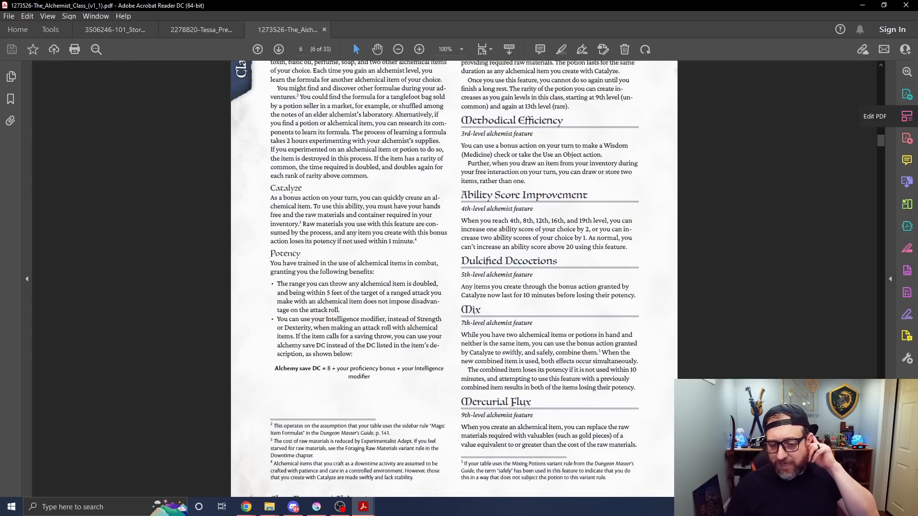
{"action": "scroll", "scroll_direction": "down", "scroll_amount": 3}
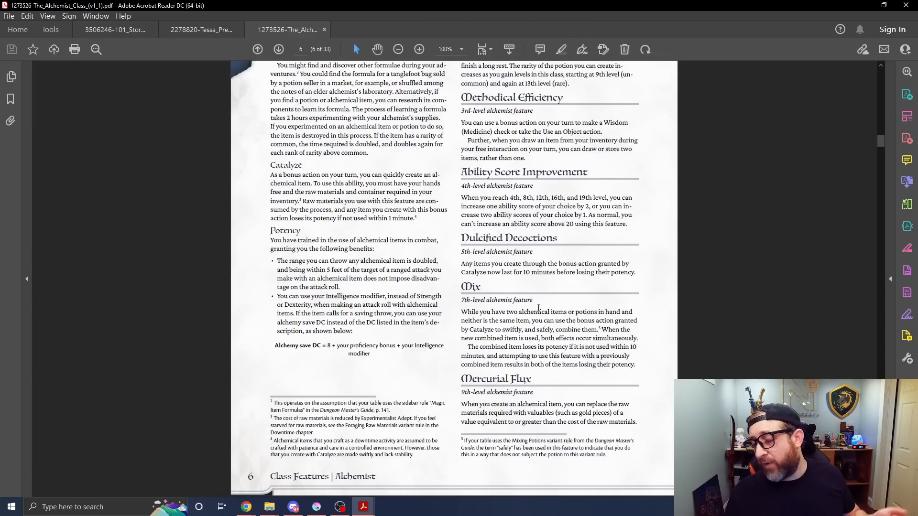
{"action": "scroll", "scroll_direction": "down", "scroll_amount": 3}
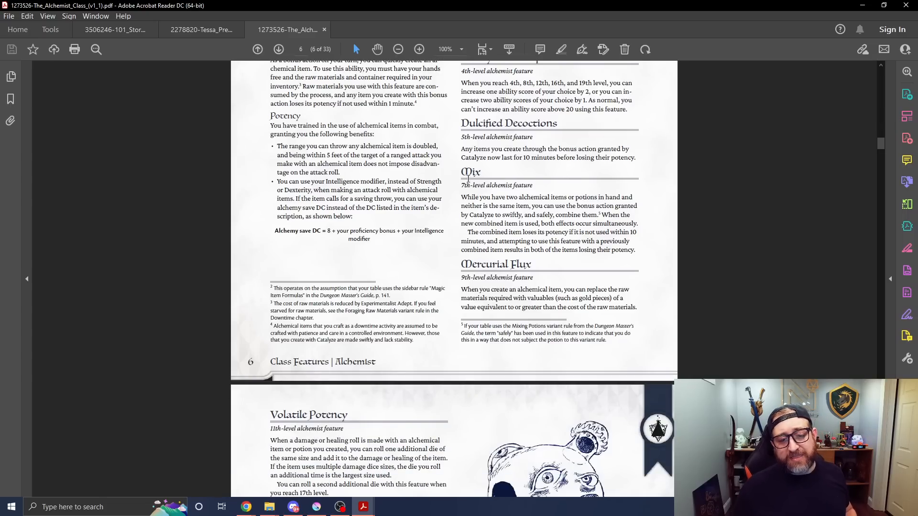
{"action": "scroll", "scroll_direction": "down", "scroll_amount": 3}
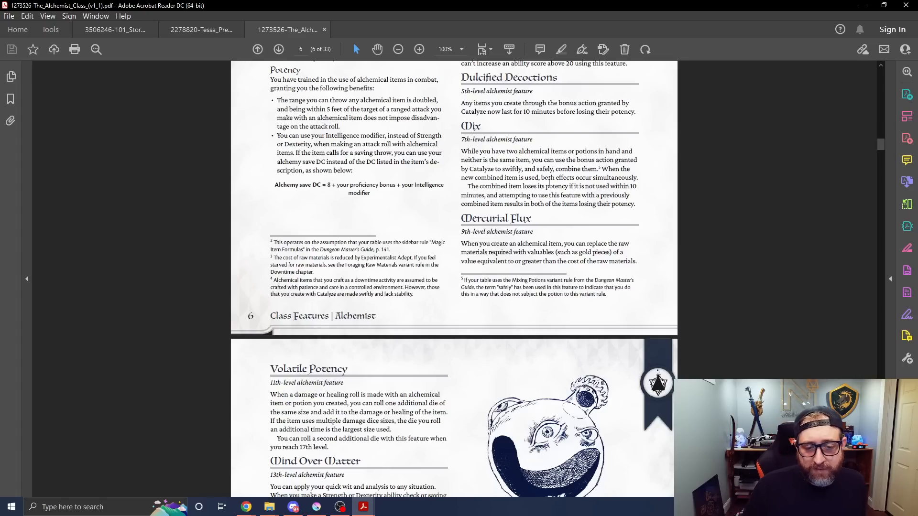
{"action": "scroll", "scroll_direction": "down", "scroll_amount": 3}
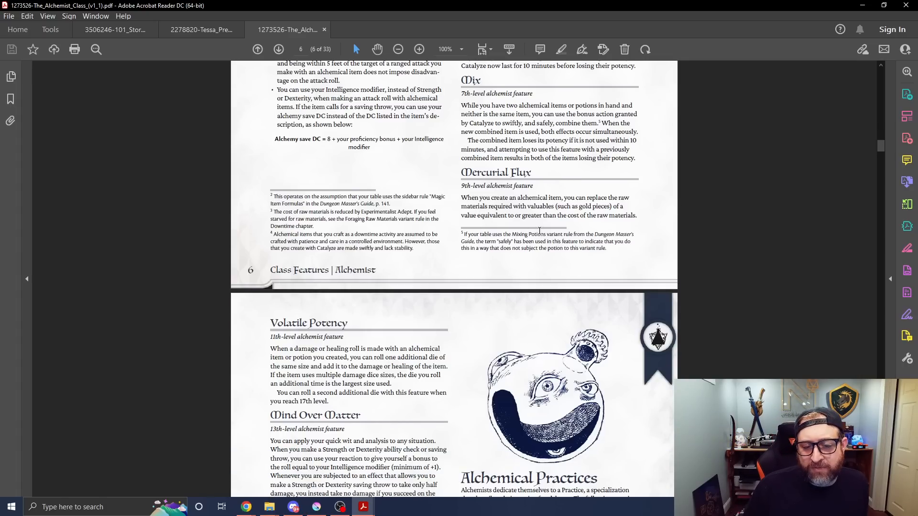
{"action": "mouse_move", "coordinate": [518, 215]}
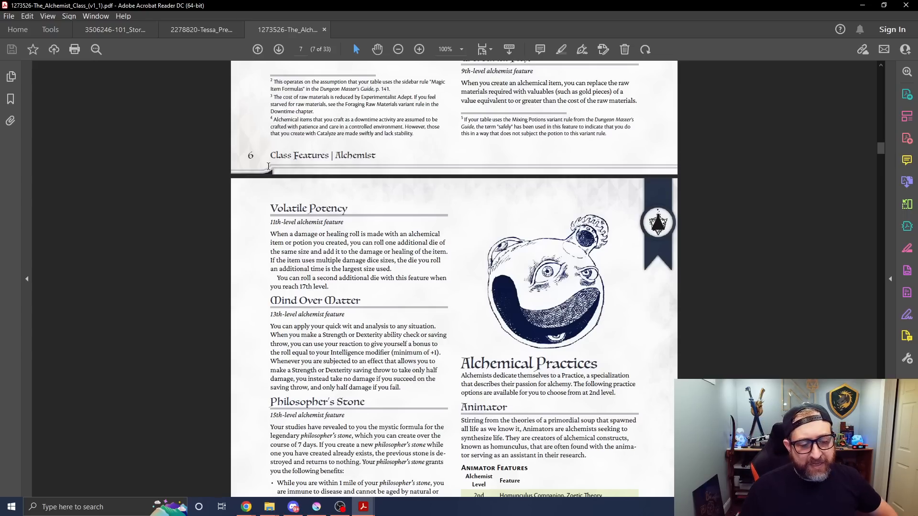
{"action": "scroll", "scroll_direction": "down", "scroll_amount": 3}
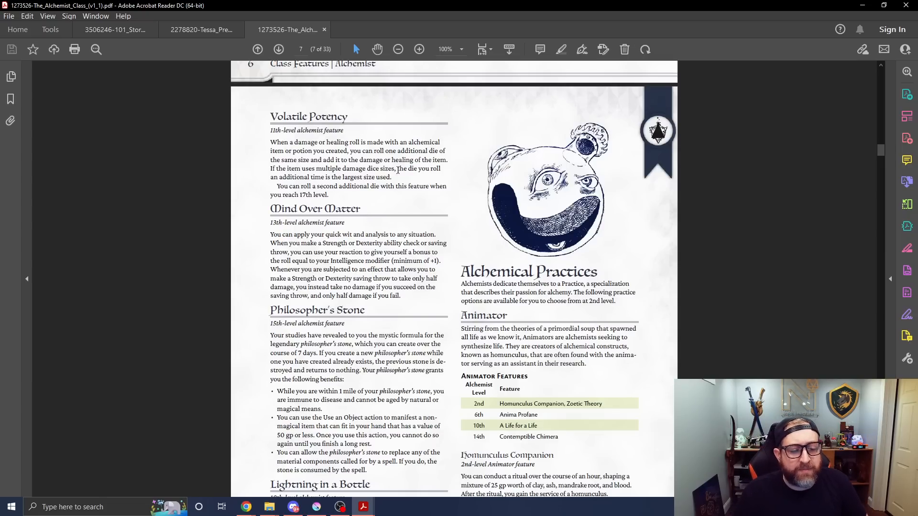
{"action": "mouse_move", "coordinate": [398, 203]}
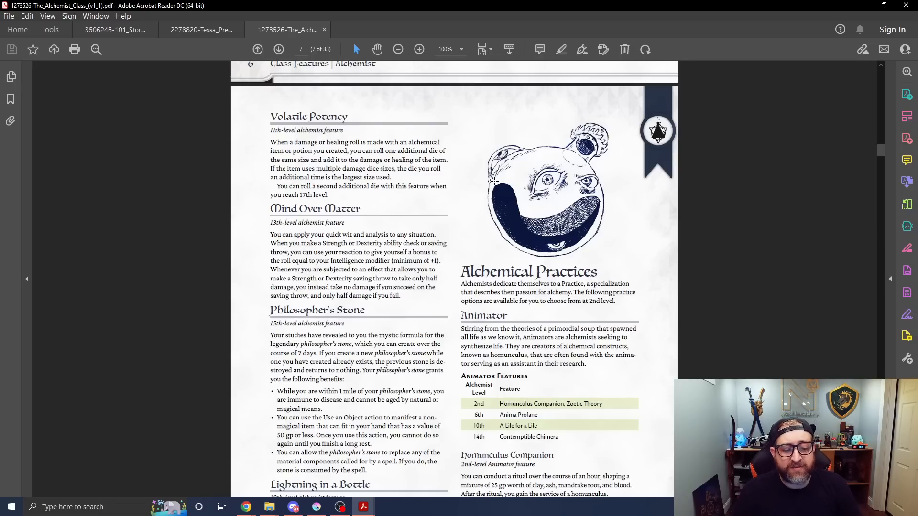
{"action": "scroll", "scroll_direction": "down", "scroll_amount": 3}
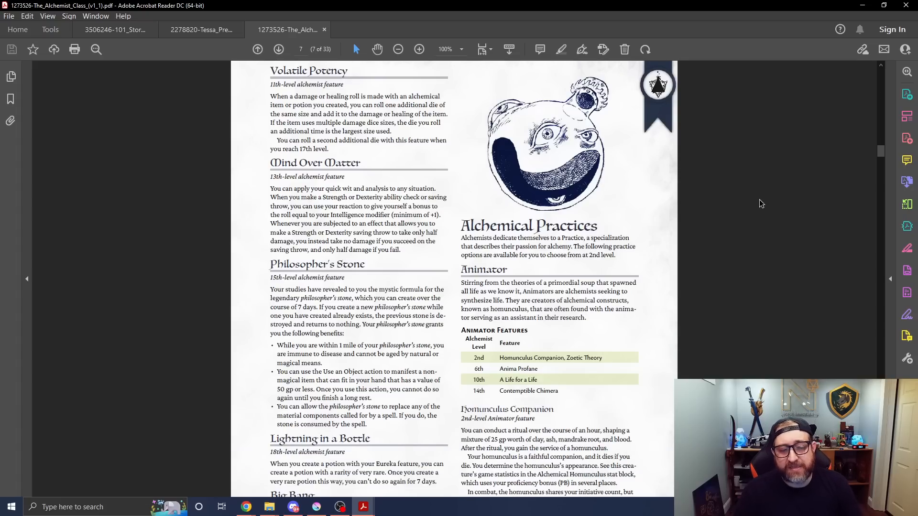
{"action": "scroll", "scroll_direction": "down", "scroll_amount": 3}
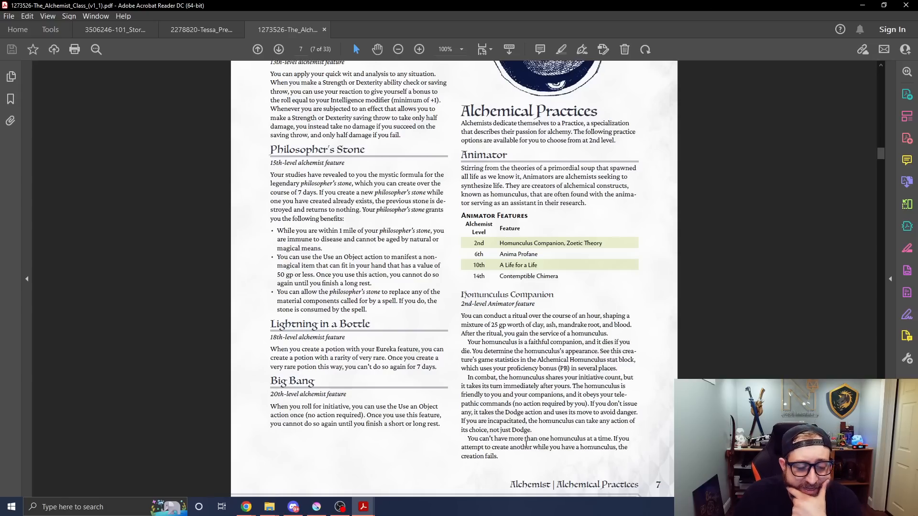
{"action": "mouse_move", "coordinate": [771, 142]}
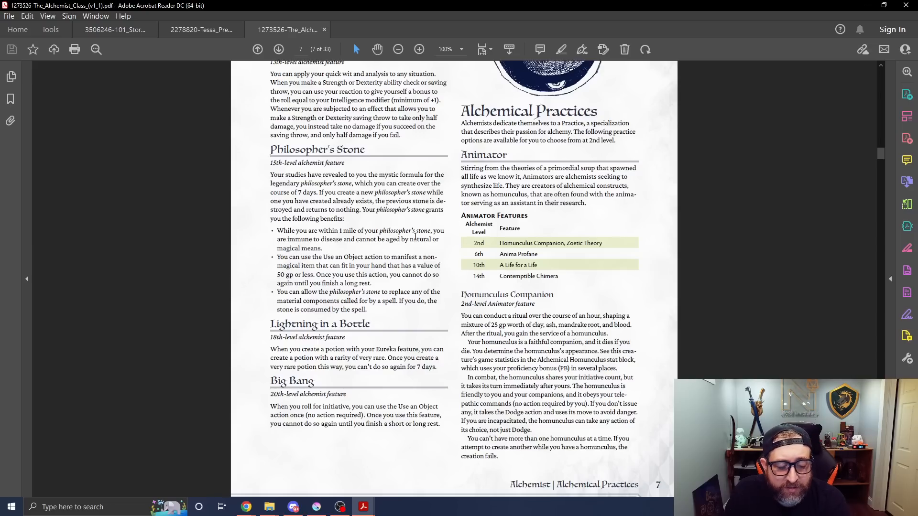
{"action": "scroll", "scroll_direction": "up", "scroll_amount": 3}
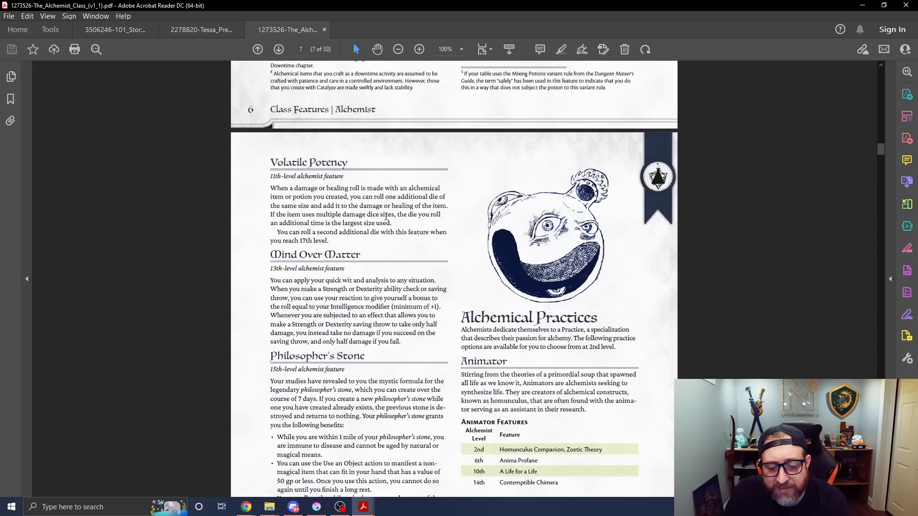
- Scroll past Fulminare and Phlogiston Theory to Hit the Deck and Spontaneous Combustion
{"action": "scroll", "scroll_direction": "down", "scroll_amount": 3}
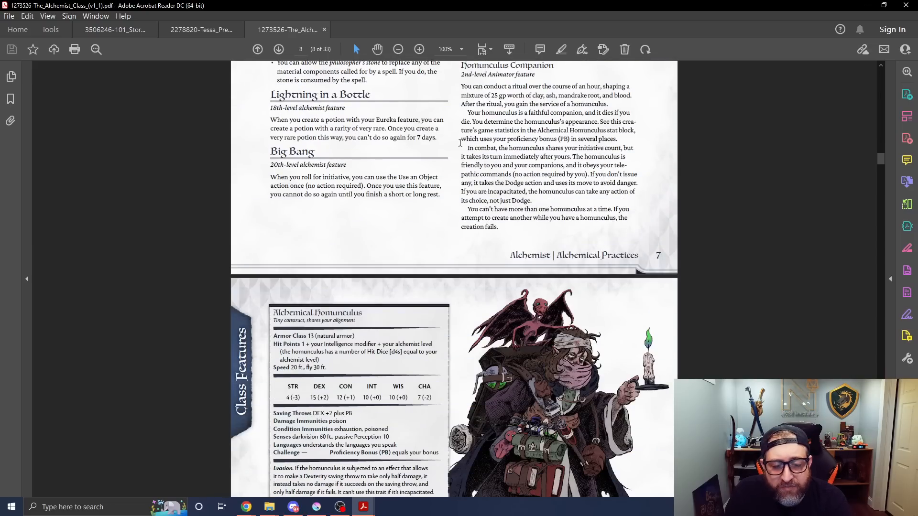
{"action": "scroll", "scroll_direction": "down", "scroll_amount": 3}
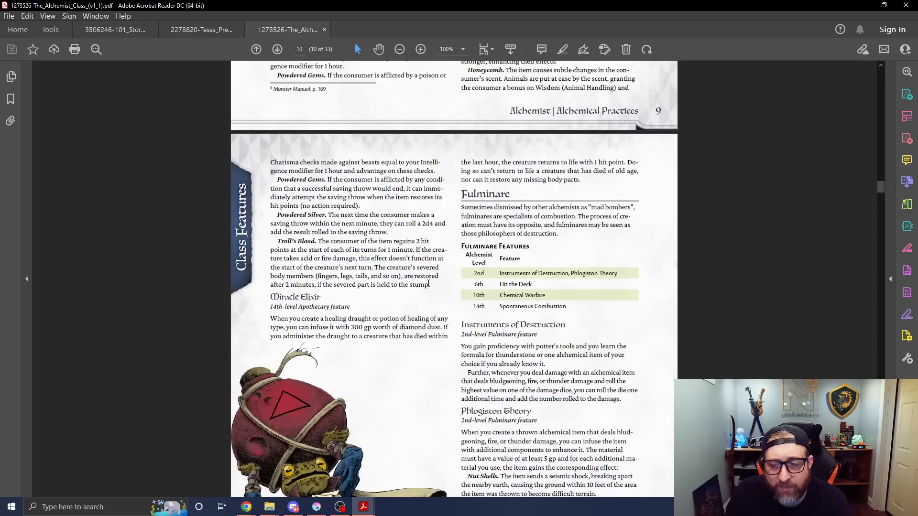
{"action": "scroll", "scroll_direction": "down", "scroll_amount": 3}
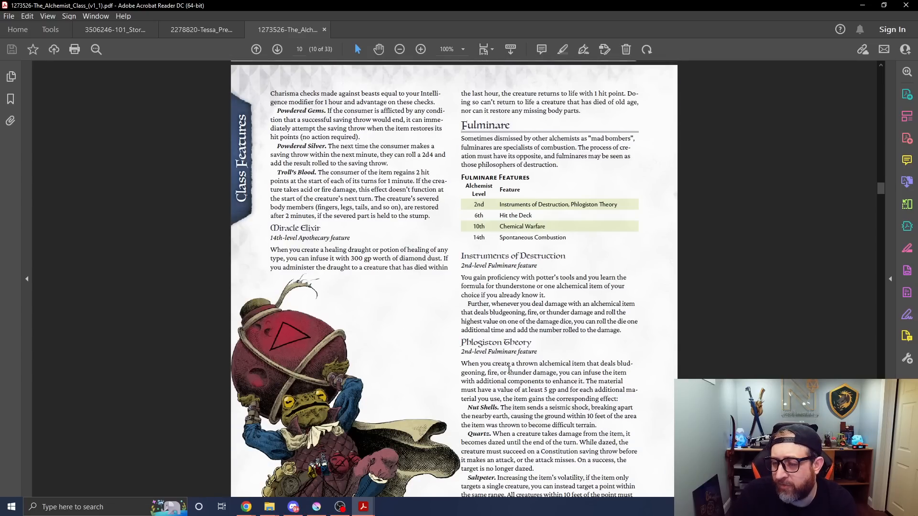
{"action": "scroll", "scroll_direction": "down", "scroll_amount": 3}
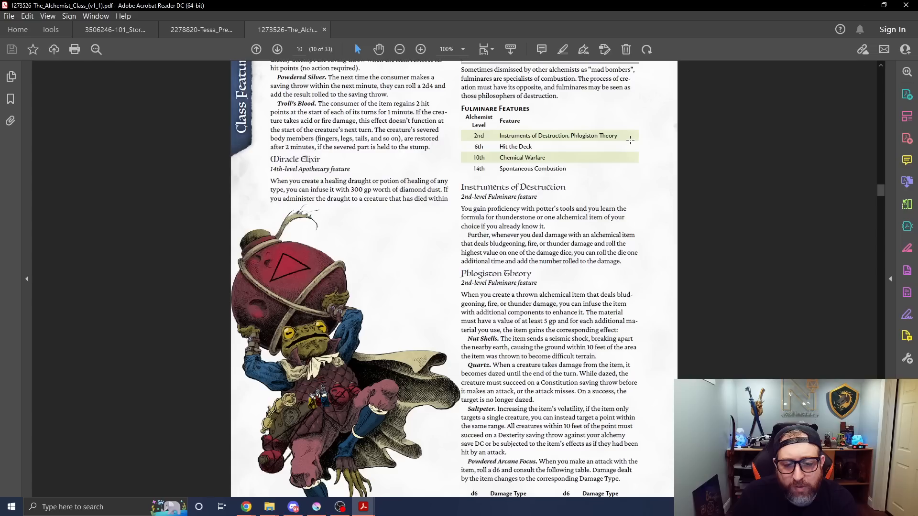
{"action": "scroll", "scroll_direction": "down", "scroll_amount": 3}
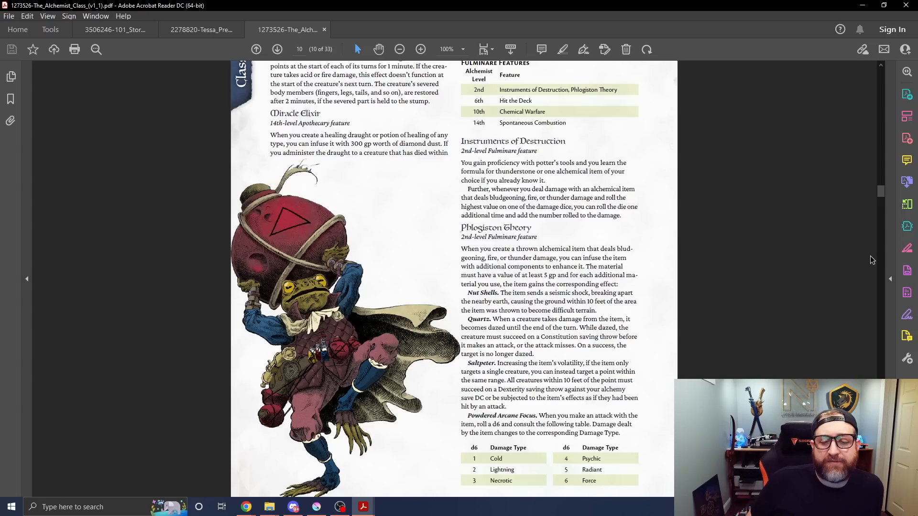
{"action": "scroll", "scroll_direction": "down", "scroll_amount": 3}
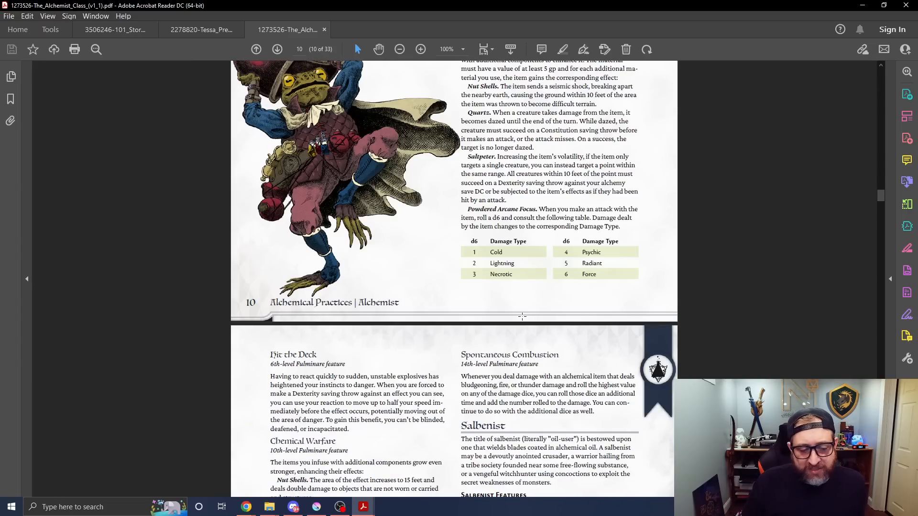
- Scroll through page 11's Salbenist and page 12's Toxicologist features to the Downtime chapter
{"action": "scroll", "scroll_direction": "down", "scroll_amount": 3}
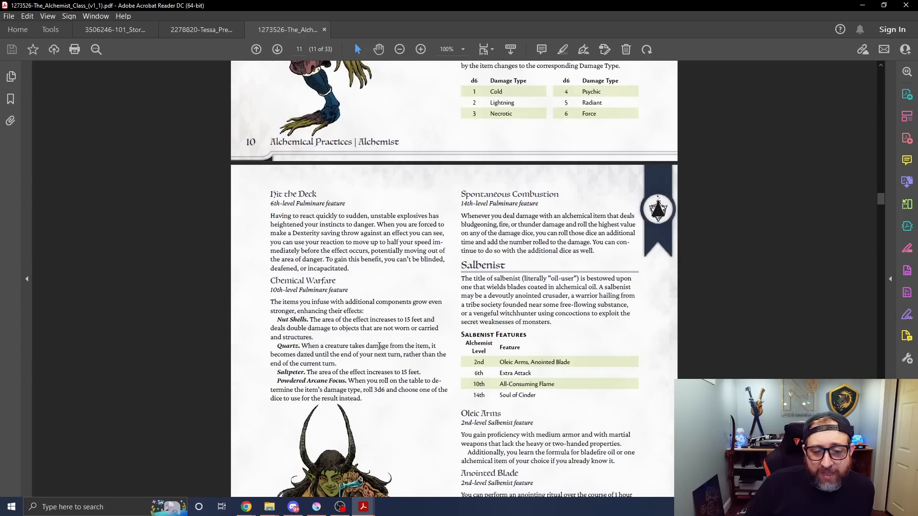
{"action": "scroll", "scroll_direction": "down", "scroll_amount": 3}
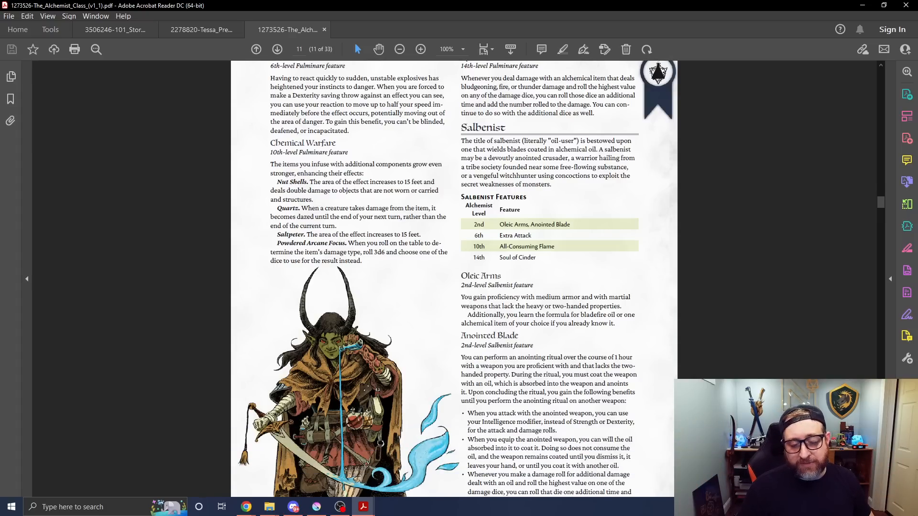
{"action": "scroll", "scroll_direction": "down", "scroll_amount": 3}
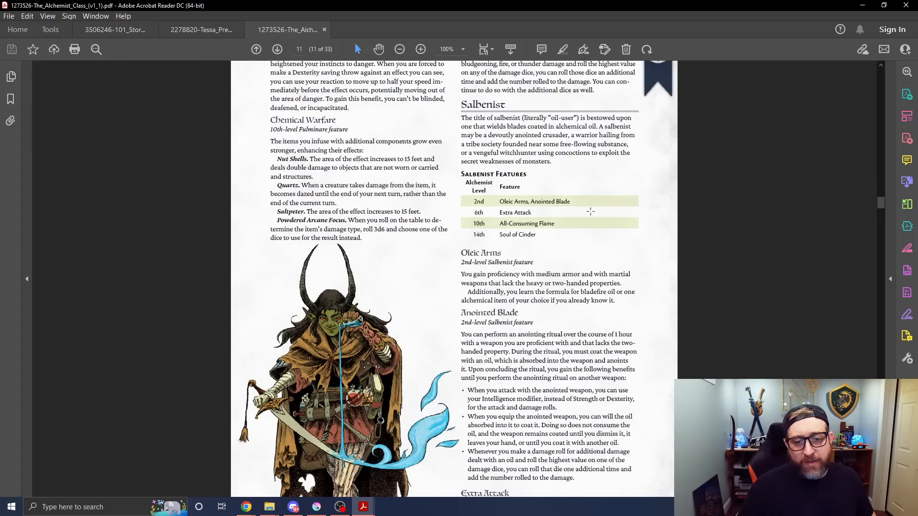
{"action": "scroll", "scroll_direction": "down", "scroll_amount": 3}
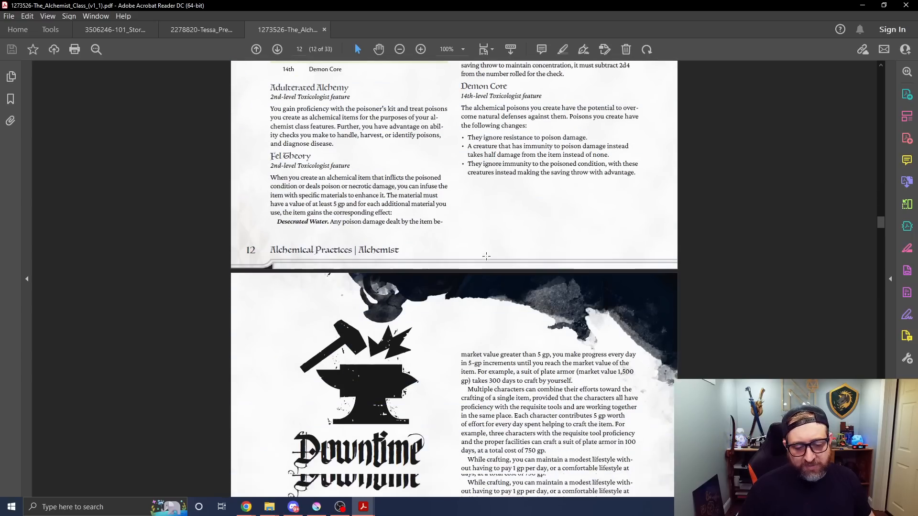
- Scroll past Downtime crafting, brewing and foraging on pages 13–14 to page 15's Equipment chapter
{"action": "scroll", "scroll_direction": "down", "scroll_amount": 3}
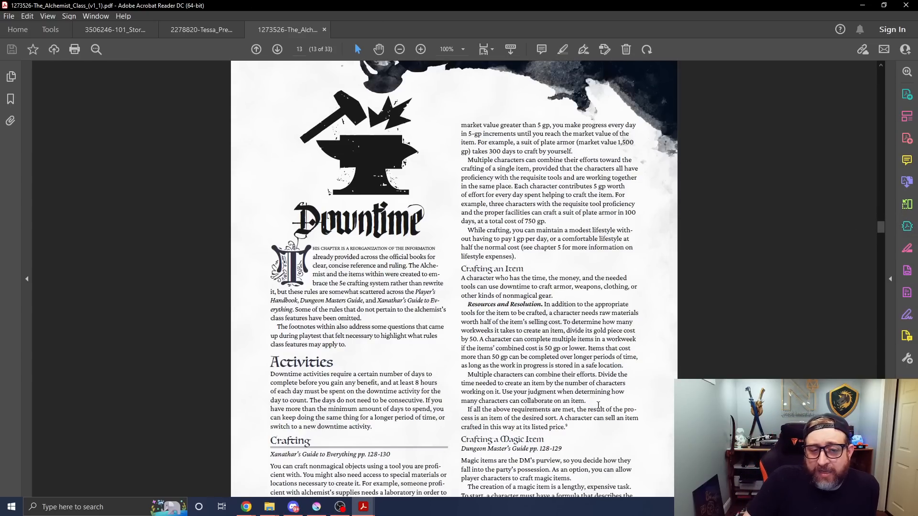
{"action": "scroll", "scroll_direction": "down", "scroll_amount": 3}
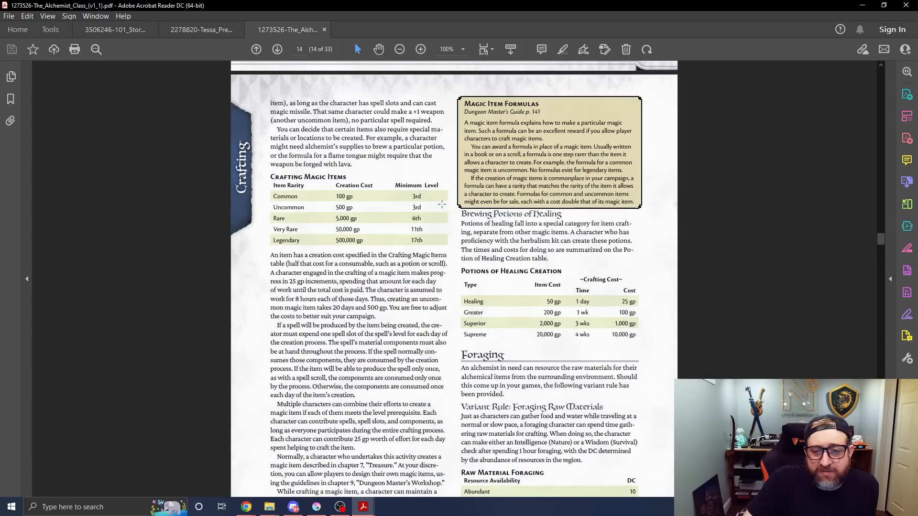
{"action": "scroll", "scroll_direction": "down", "scroll_amount": 3}
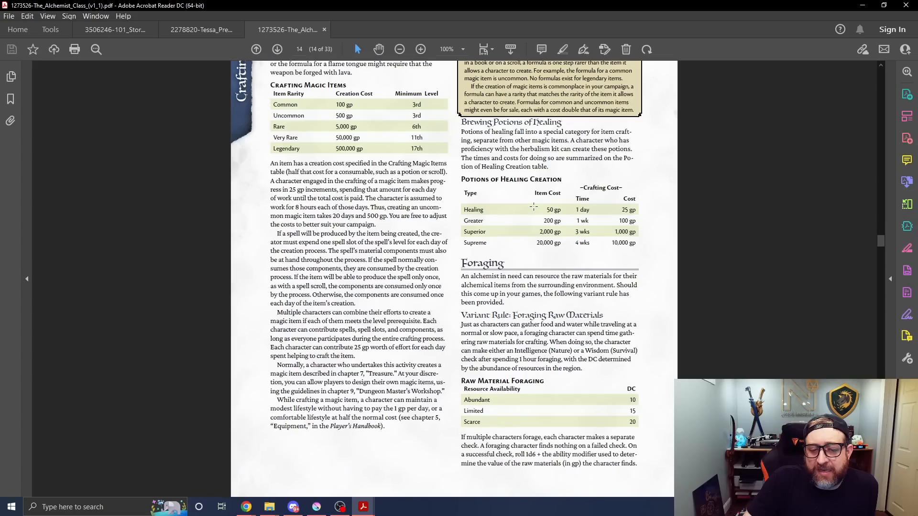
{"action": "scroll", "scroll_direction": "down", "scroll_amount": 3}
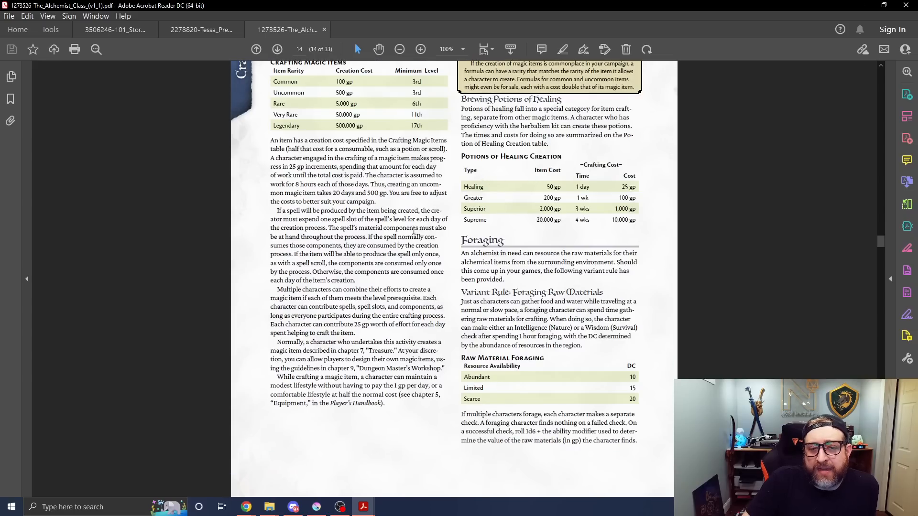
{"action": "scroll", "scroll_direction": "down", "scroll_amount": 3}
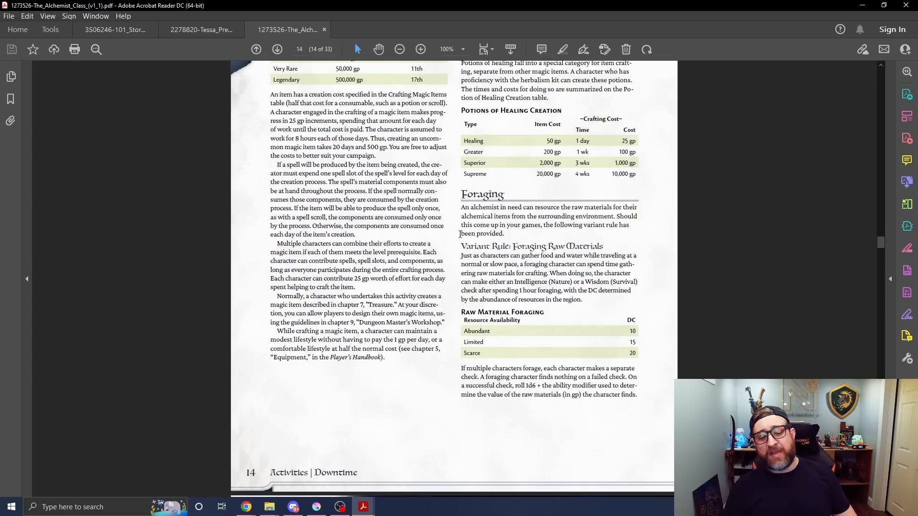
{"action": "scroll", "scroll_direction": "down", "scroll_amount": 3}
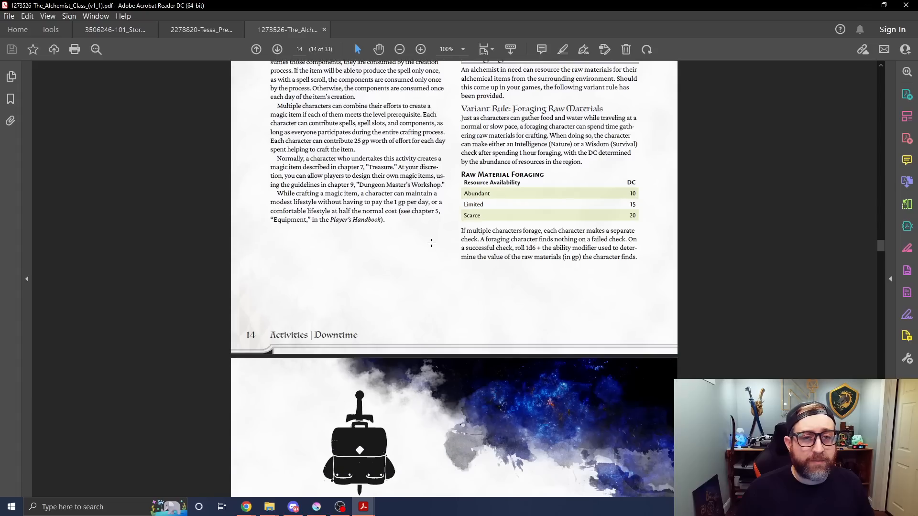
{"action": "scroll", "scroll_direction": "down", "scroll_amount": 3}
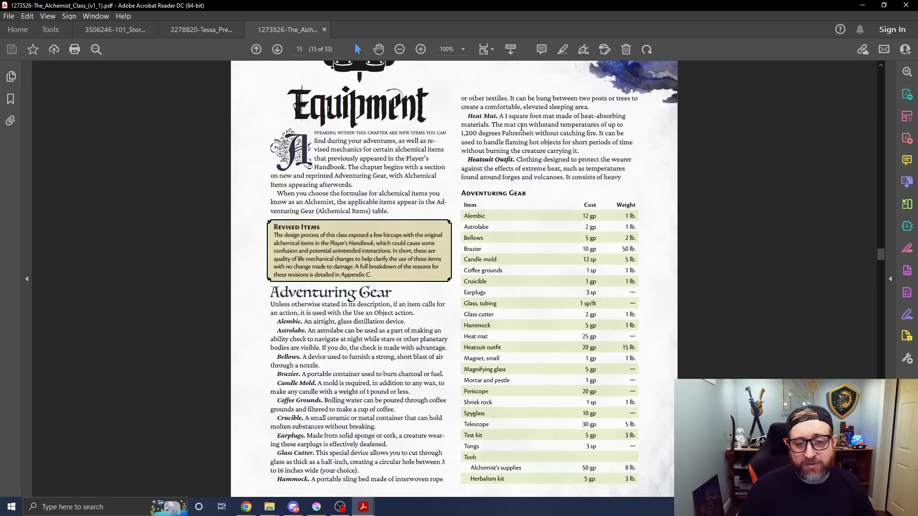
- Scroll past page 16's containers and packs to page 17's Alchemical Items price table
{"action": "scroll", "scroll_direction": "down", "scroll_amount": 3}
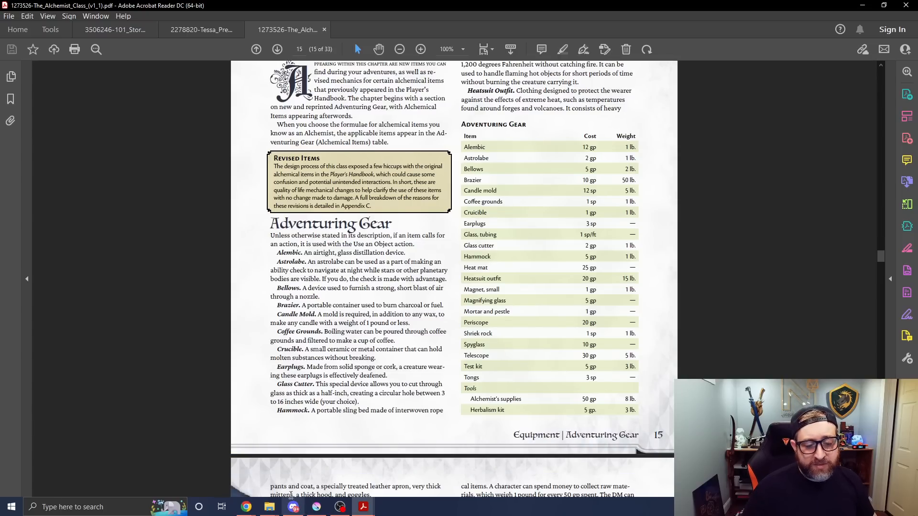
{"action": "scroll", "scroll_direction": "down", "scroll_amount": 3}
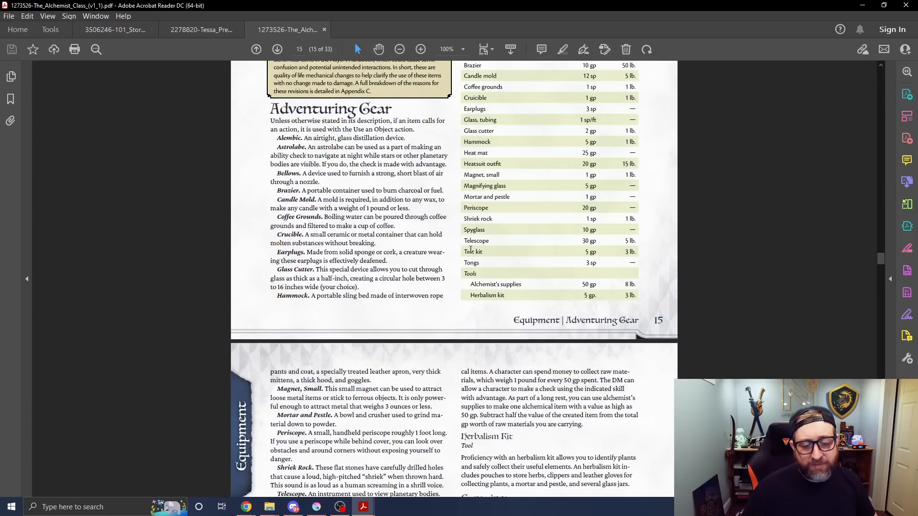
{"action": "scroll", "scroll_direction": "down", "scroll_amount": 3}
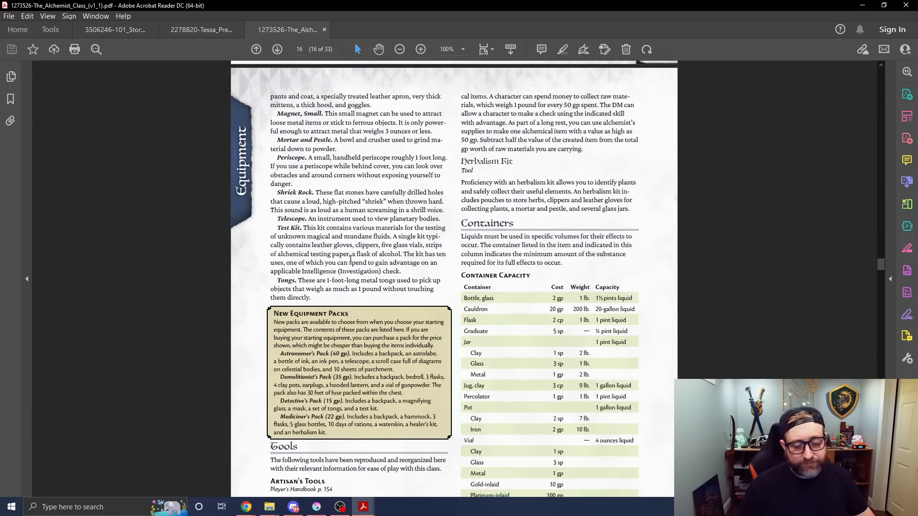
{"action": "scroll", "scroll_direction": "down", "scroll_amount": 3}
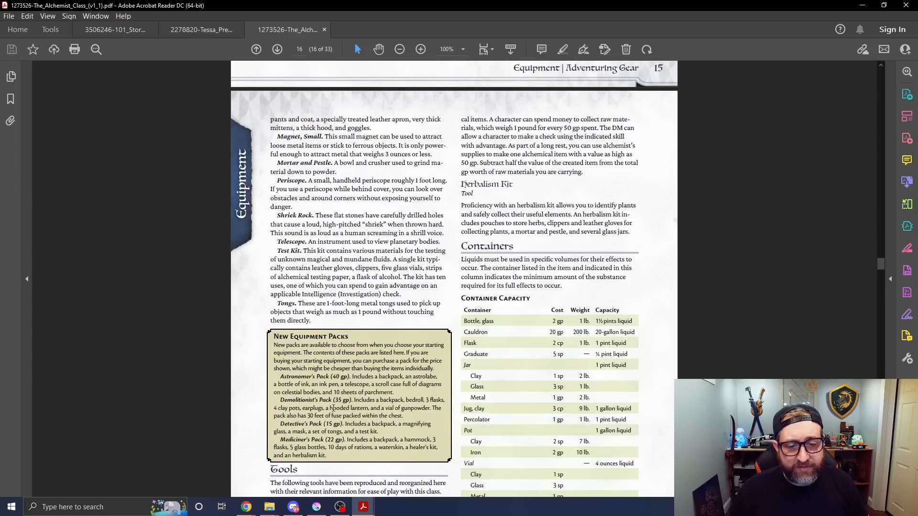
{"action": "scroll", "scroll_direction": "down", "scroll_amount": 3}
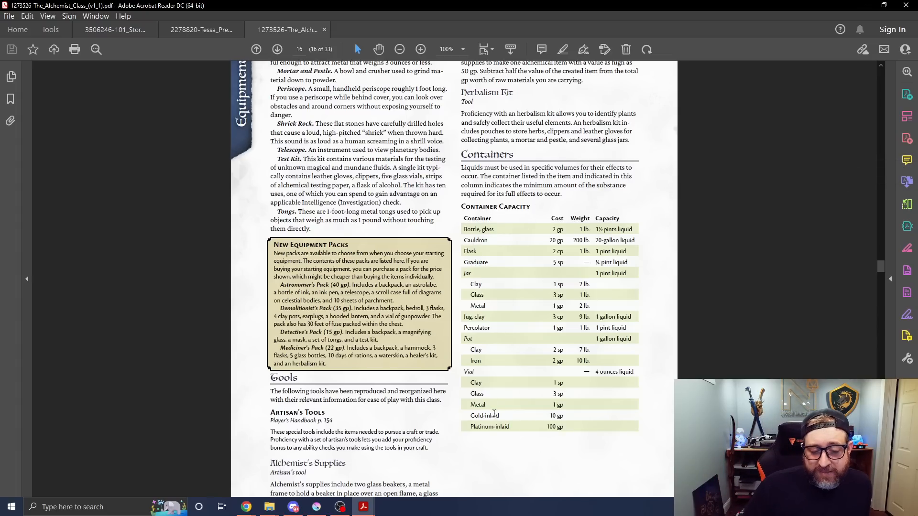
{"action": "scroll", "scroll_direction": "down", "scroll_amount": 3}
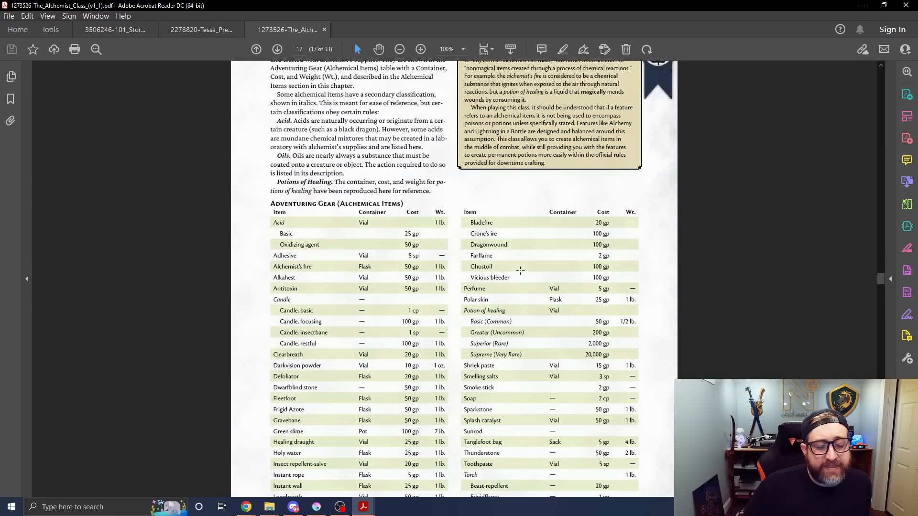
{"action": "scroll", "scroll_direction": "down", "scroll_amount": 3}
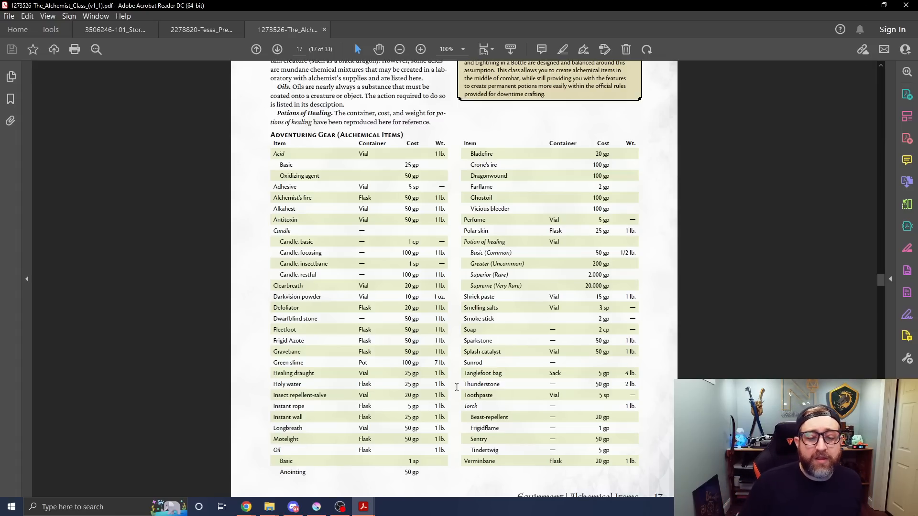
{"action": "scroll", "scroll_direction": "down", "scroll_amount": 3}
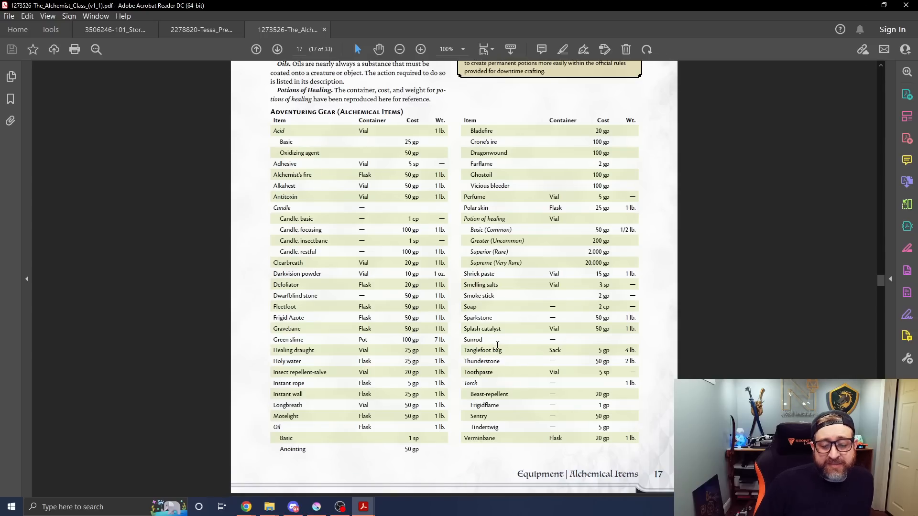
{"action": "mouse_move", "coordinate": [504, 314]}
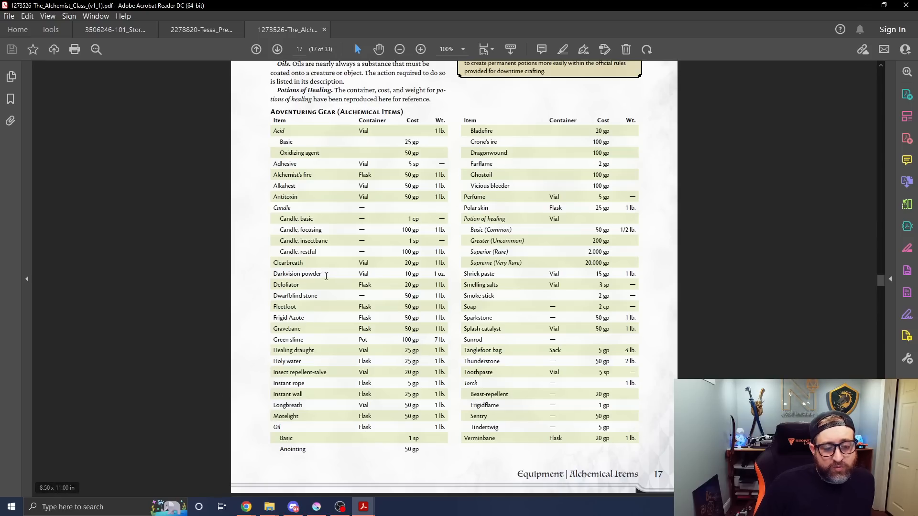
{"action": "mouse_move", "coordinate": [509, 263]}
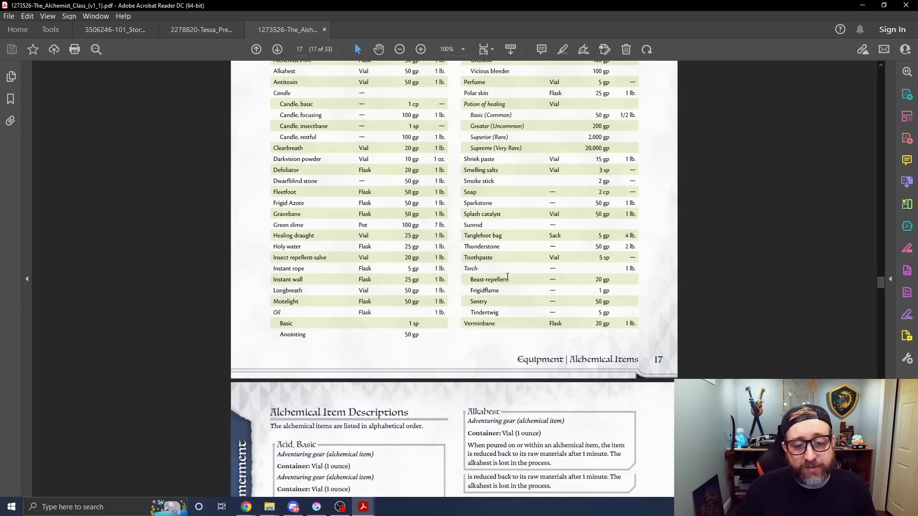
- Read through the first part of the alchemical item descriptions
{"action": "scroll", "scroll_direction": "down", "scroll_amount": 3}
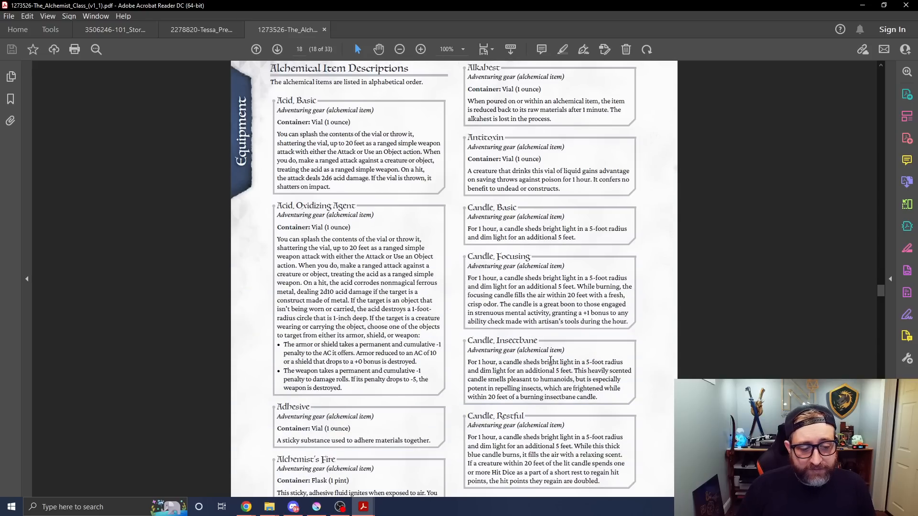
{"action": "scroll", "scroll_direction": "down", "scroll_amount": 3}
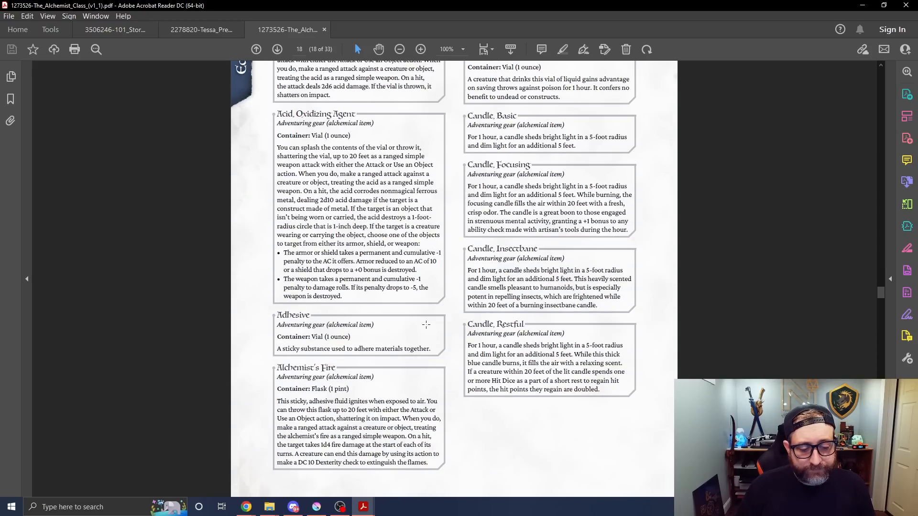
{"action": "scroll", "scroll_direction": "down", "scroll_amount": 3}
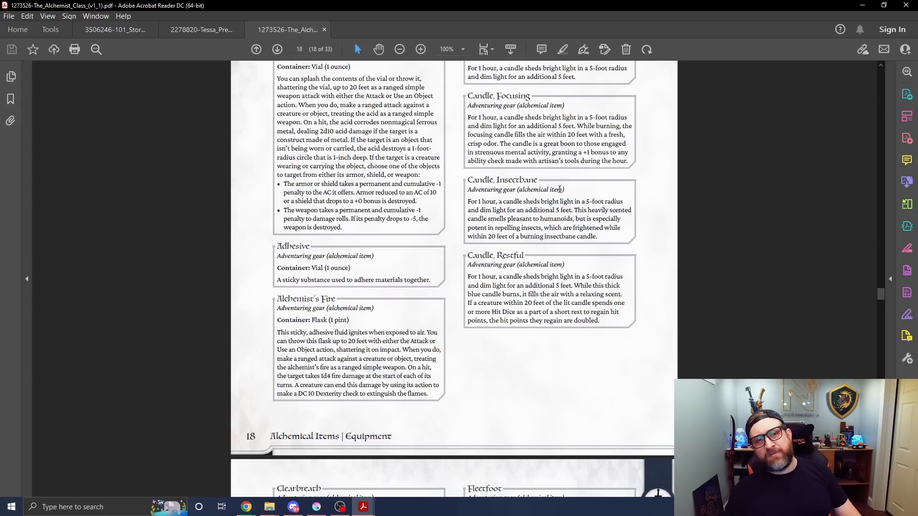
{"action": "scroll", "scroll_direction": "down", "scroll_amount": 3}
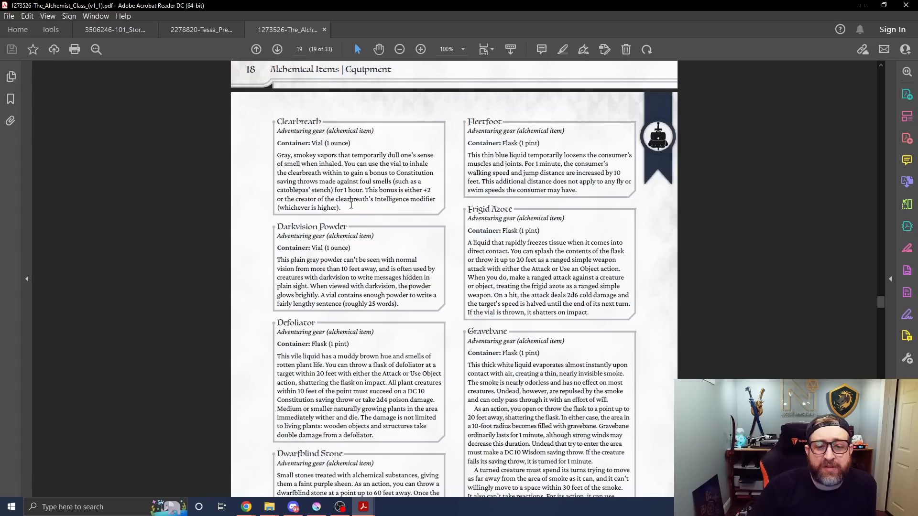
{"action": "scroll", "scroll_direction": "down", "scroll_amount": 3}
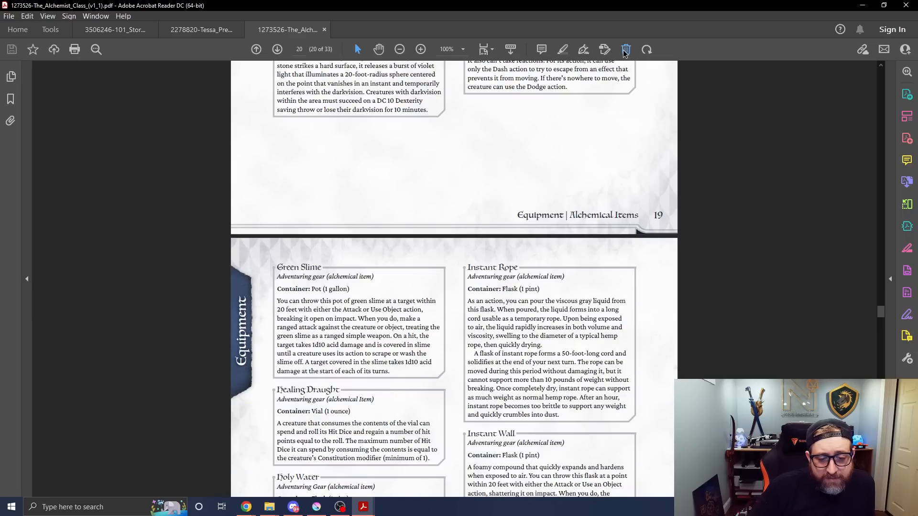
{"action": "scroll", "scroll_direction": "down", "scroll_amount": 3}
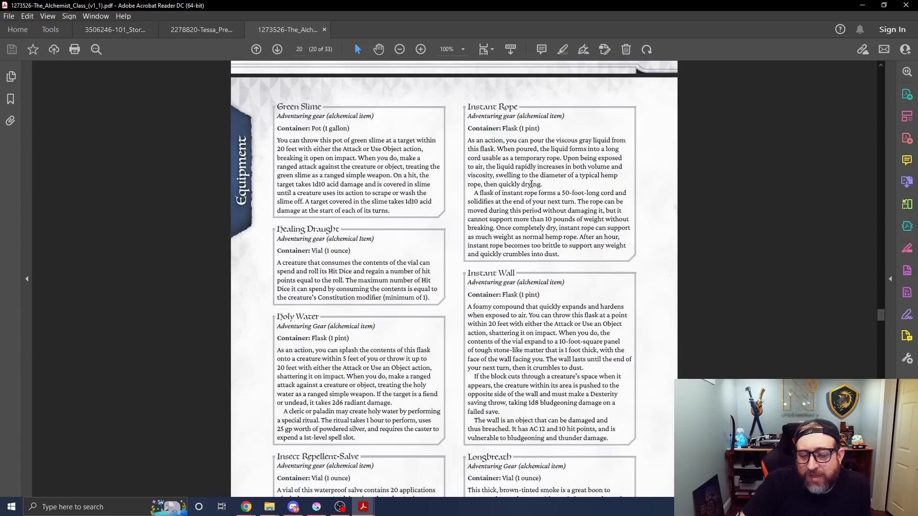
{"action": "scroll", "scroll_direction": "down", "scroll_amount": 3}
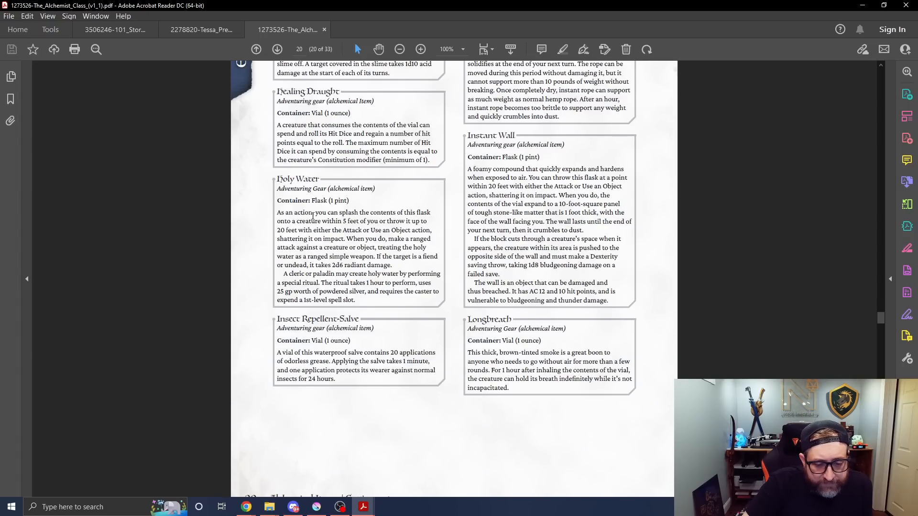
{"action": "left_click", "coordinate": [276, 49]}
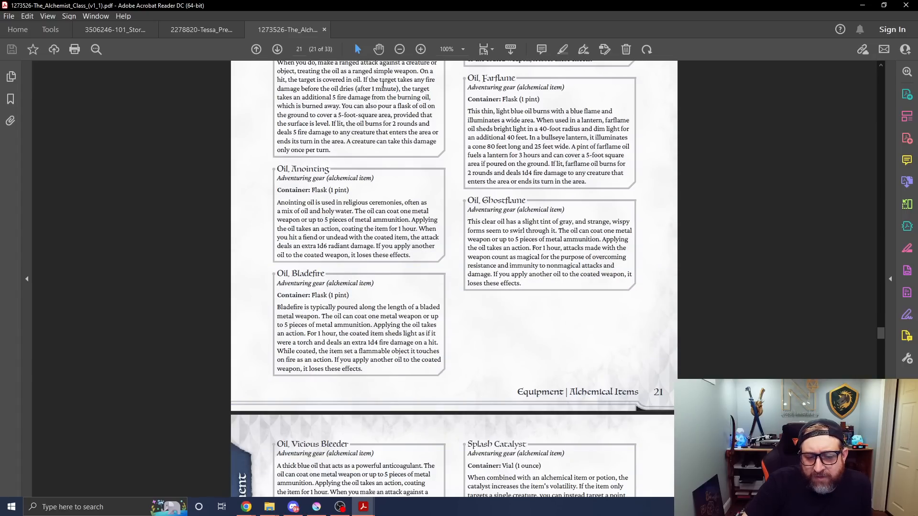
- Continue past the remaining items to the Poisons section and Poison Descriptions on page 24
{"action": "scroll", "scroll_direction": "down", "scroll_amount": 3}
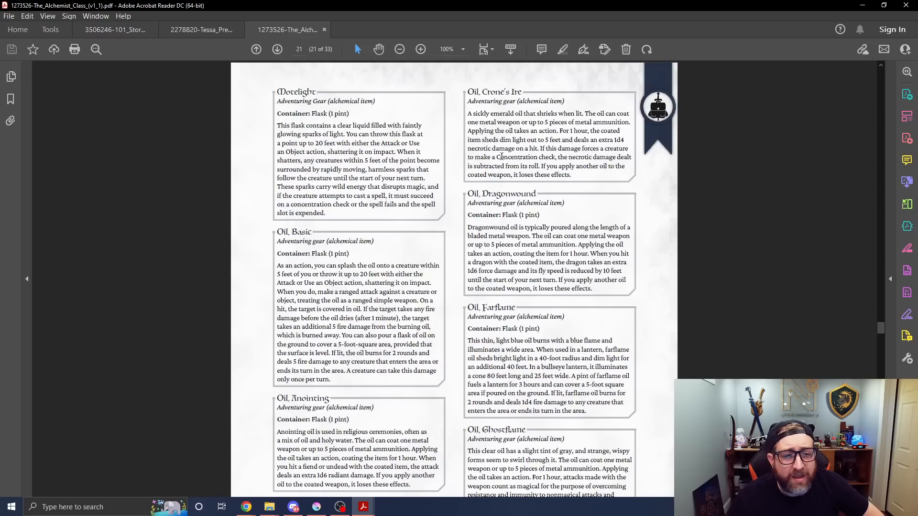
{"action": "scroll", "scroll_direction": "down", "scroll_amount": 3}
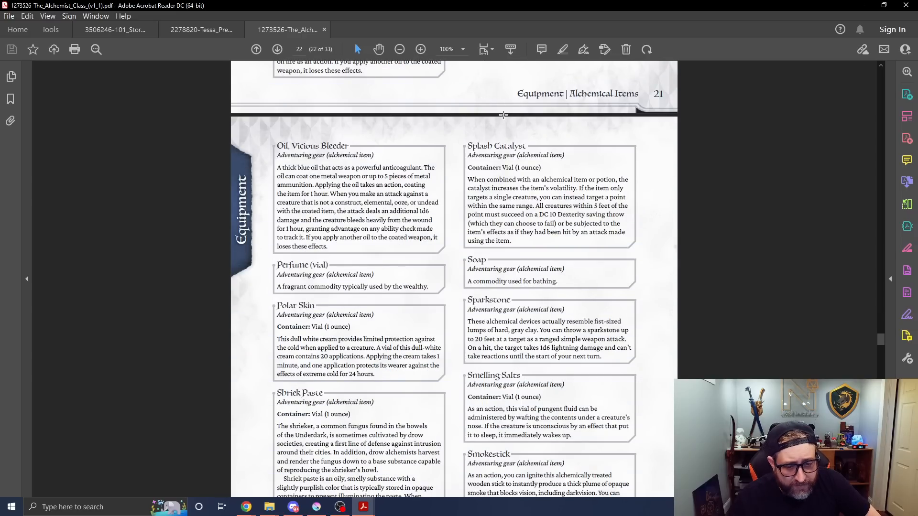
{"action": "scroll", "scroll_direction": "down", "scroll_amount": 3}
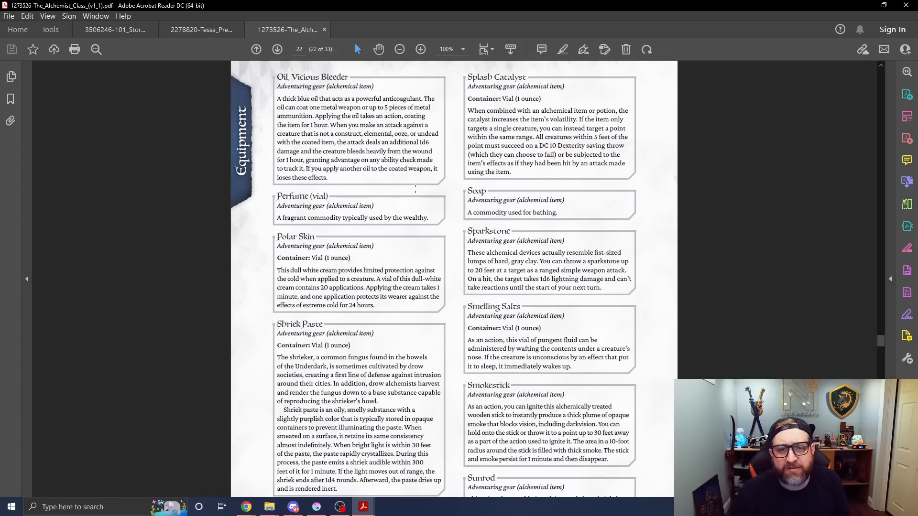
{"action": "scroll", "scroll_direction": "down", "scroll_amount": 3}
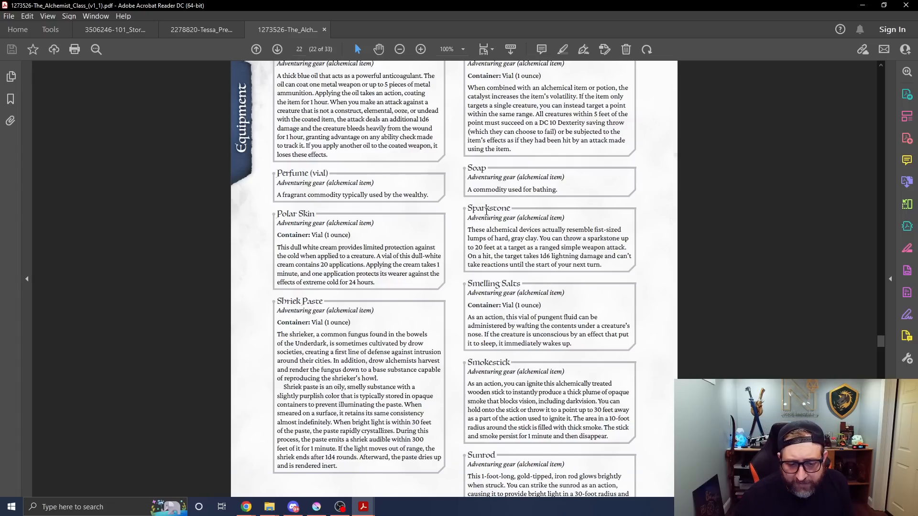
{"action": "scroll", "scroll_direction": "down", "scroll_amount": 3}
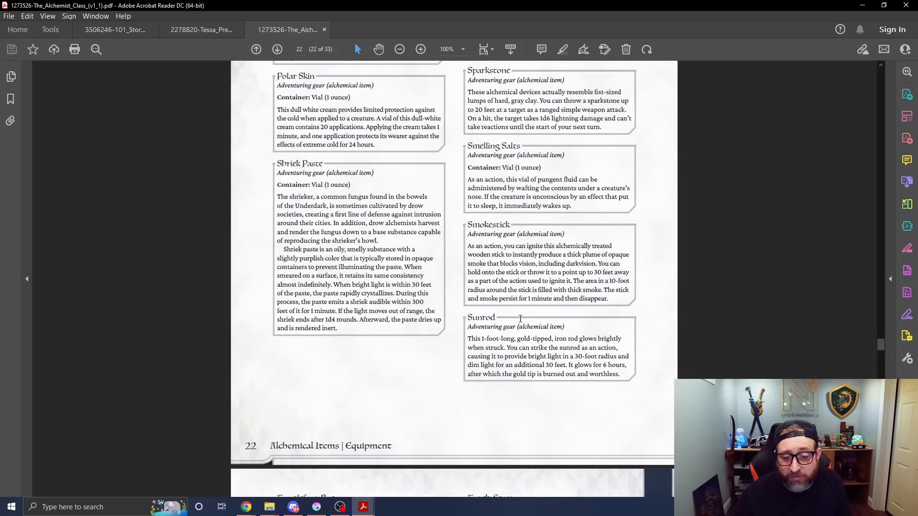
{"action": "scroll", "scroll_direction": "down", "scroll_amount": 3}
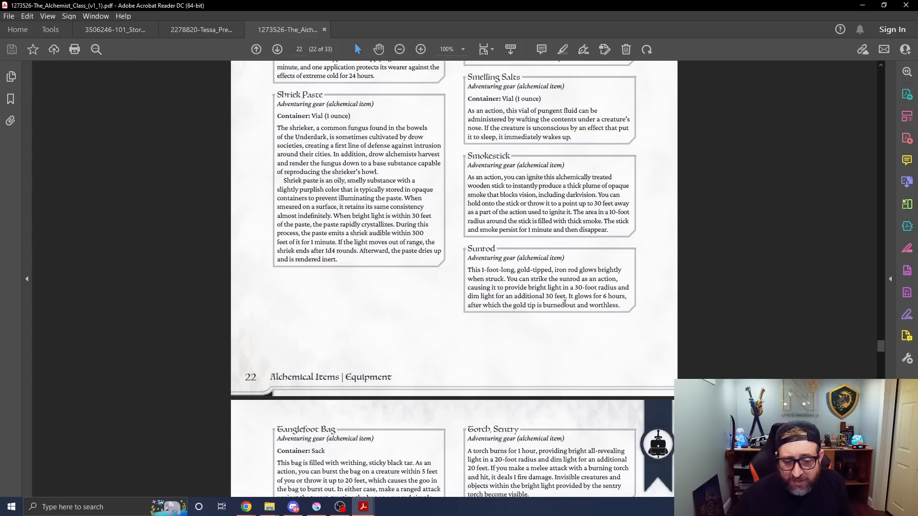
{"action": "mouse_move", "coordinate": [526, 324]}
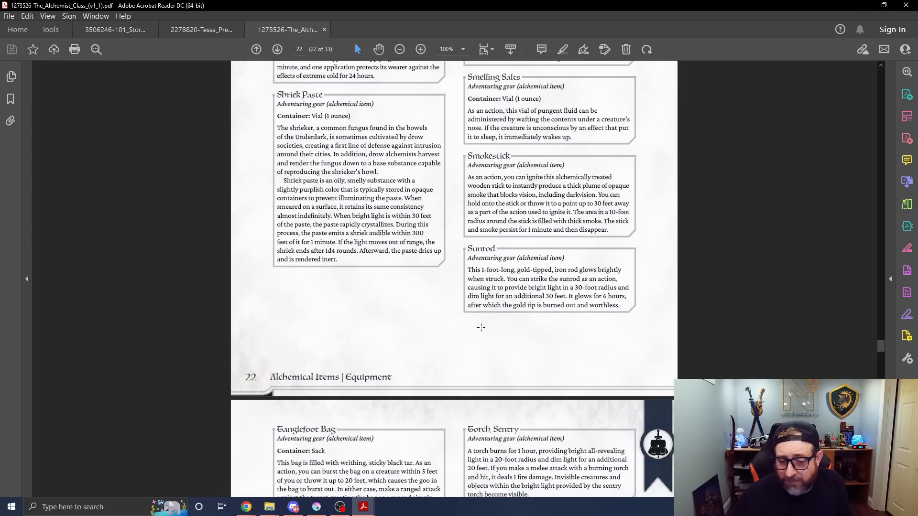
{"action": "mouse_move", "coordinate": [458, 320]}
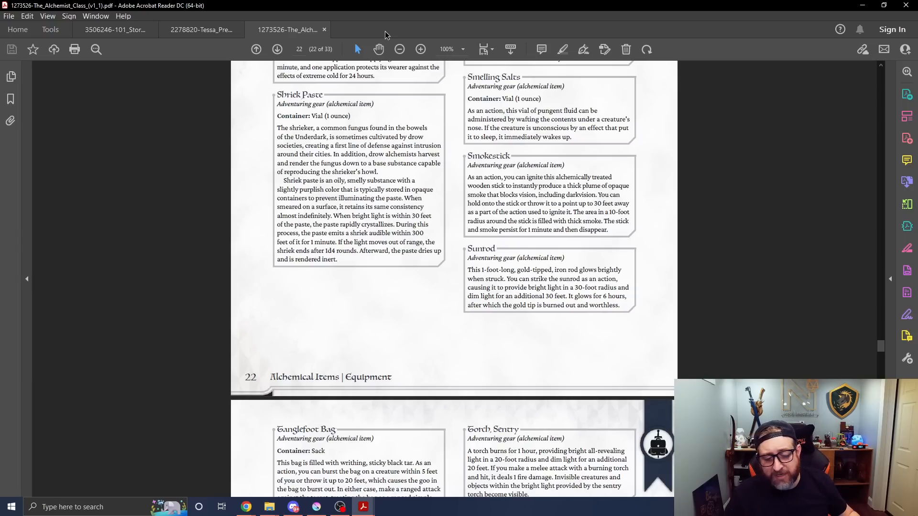
{"action": "scroll", "scroll_direction": "down", "scroll_amount": 3}
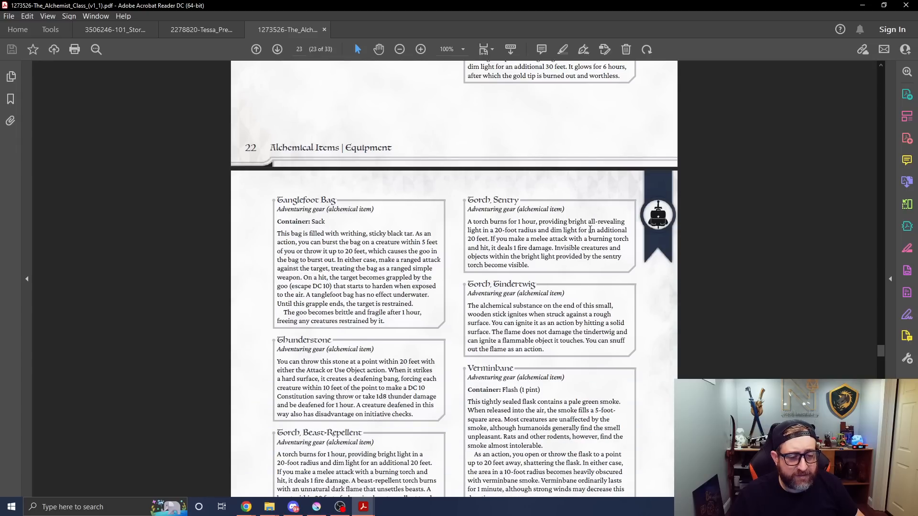
{"action": "scroll", "scroll_direction": "down", "scroll_amount": 3}
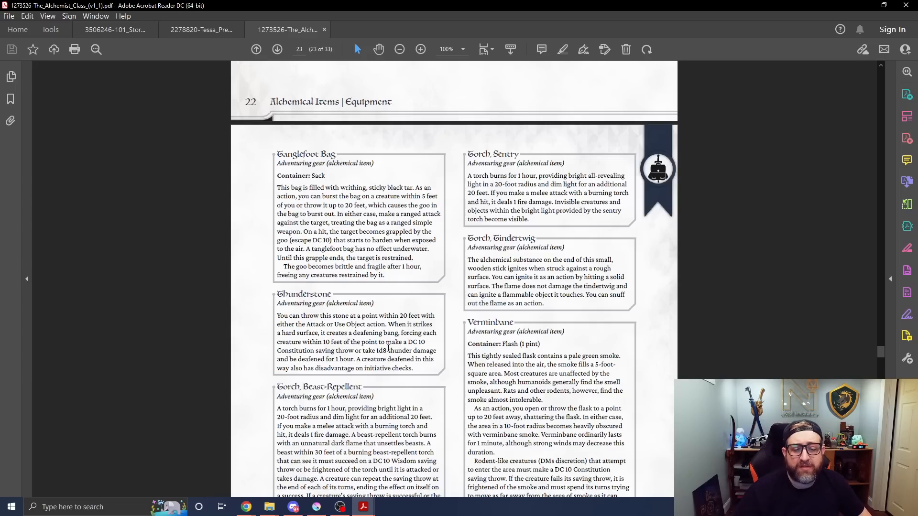
{"action": "scroll", "scroll_direction": "down", "scroll_amount": 3}
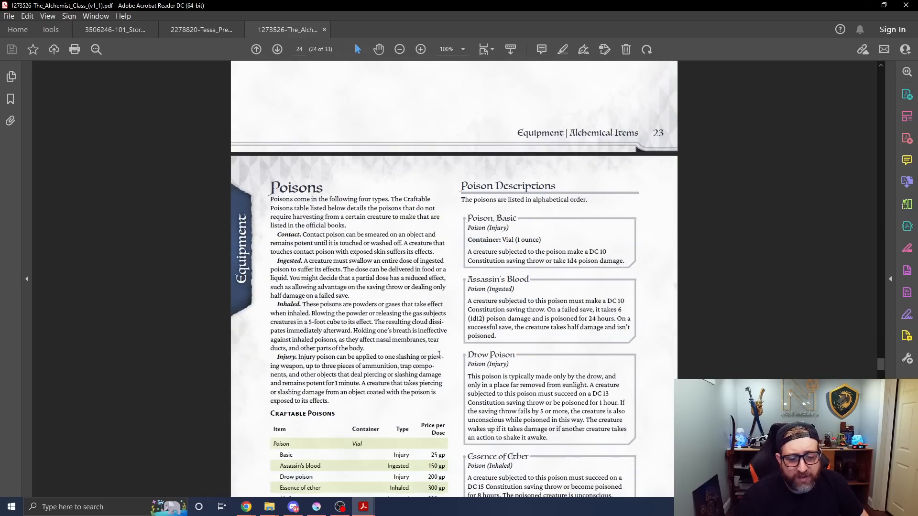
- Skim Material Components, FAQ and Creature Statistics to the version 0.5/0.6 Playtest Changelogs
{"action": "scroll", "scroll_direction": "down", "scroll_amount": 3}
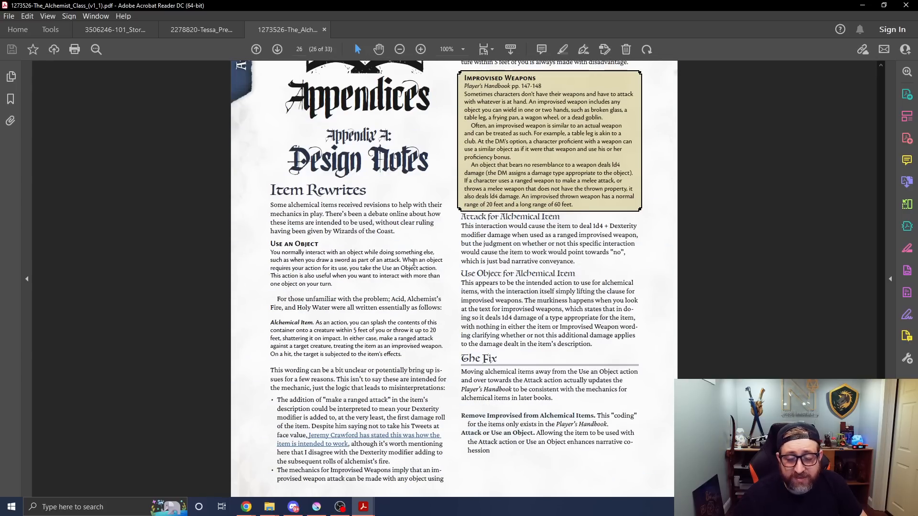
{"action": "scroll", "scroll_direction": "down", "scroll_amount": 3}
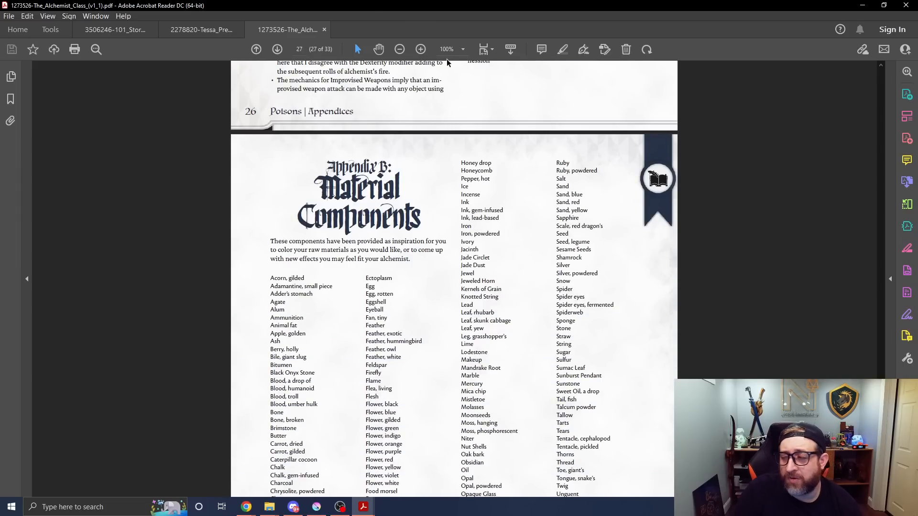
{"action": "mouse_move", "coordinate": [213, 268]}
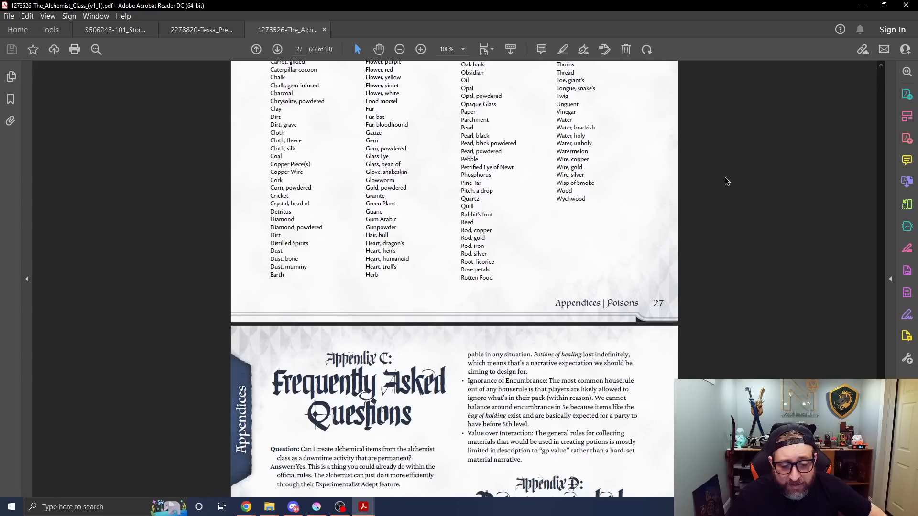
{"action": "scroll", "scroll_direction": "down", "scroll_amount": 3}
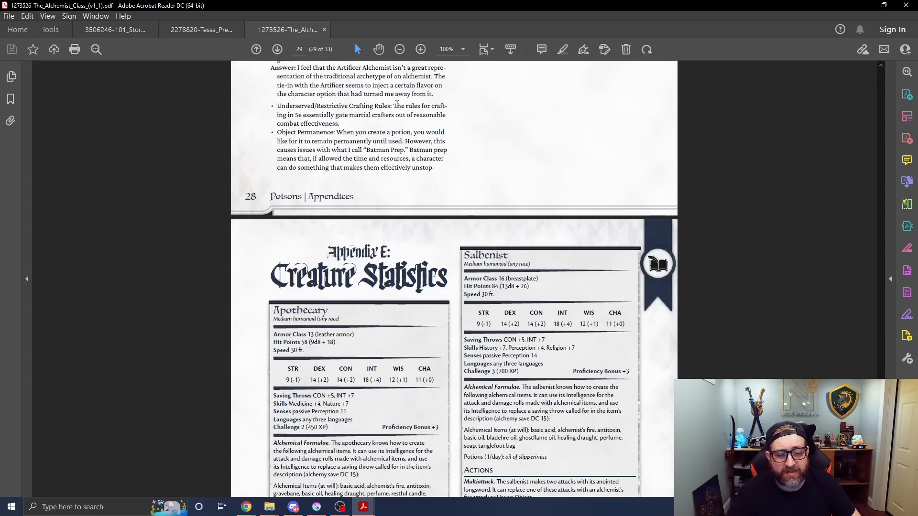
{"action": "scroll", "scroll_direction": "down", "scroll_amount": 3}
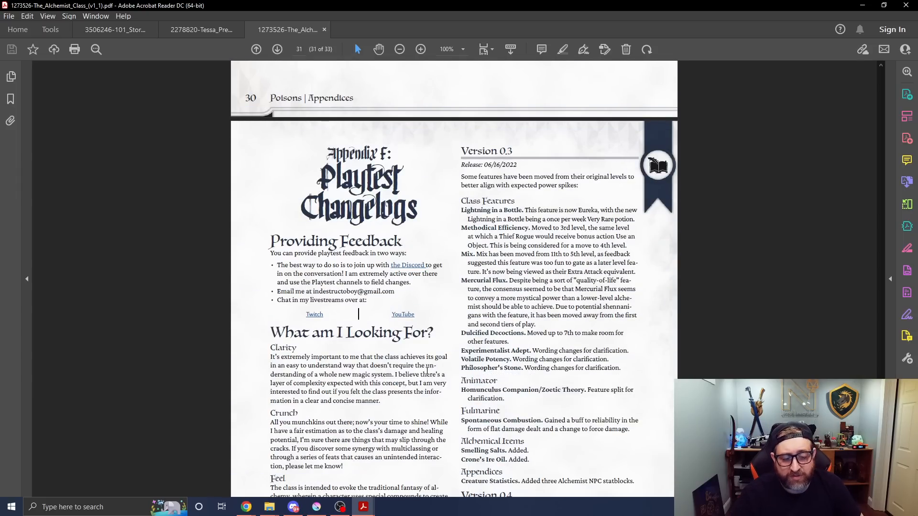
{"action": "scroll", "scroll_direction": "down", "scroll_amount": 3}
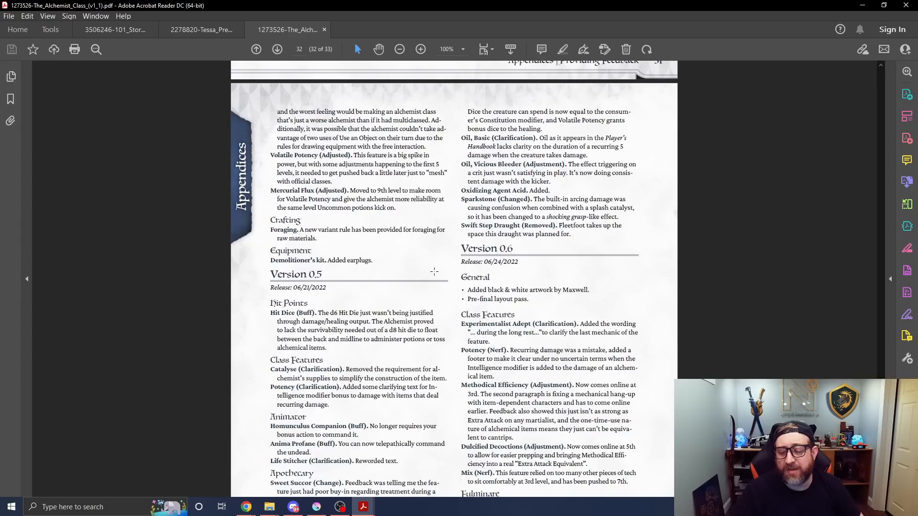
{"action": "scroll", "scroll_direction": "down", "scroll_amount": 3}
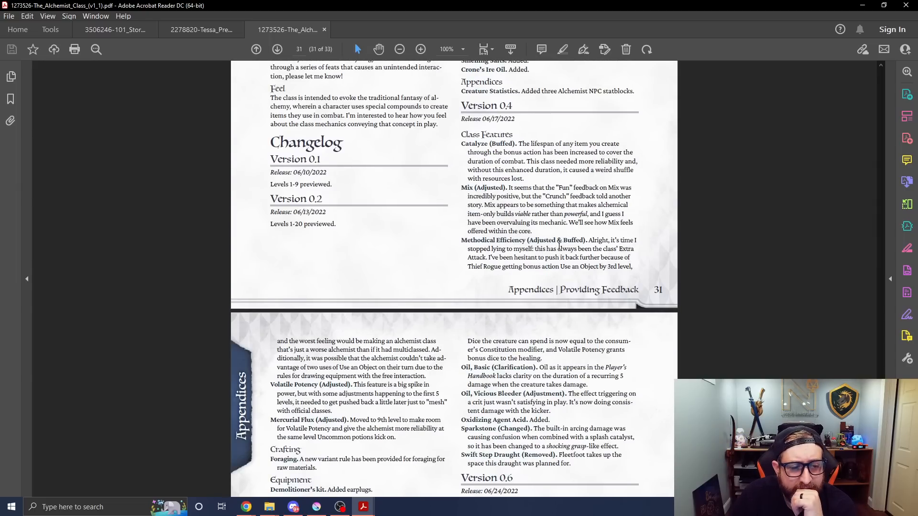
{"action": "mouse_move", "coordinate": [559, 246]}
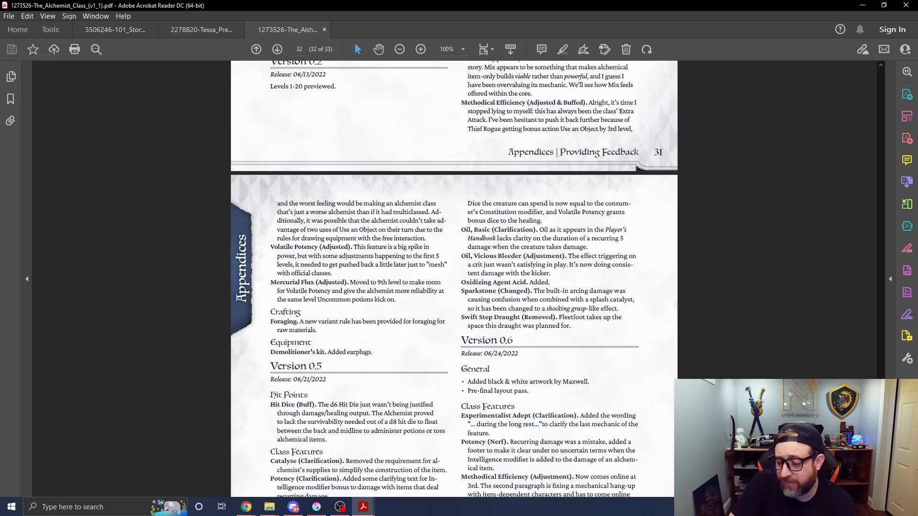
{"action": "scroll", "scroll_direction": "down", "scroll_amount": 3}
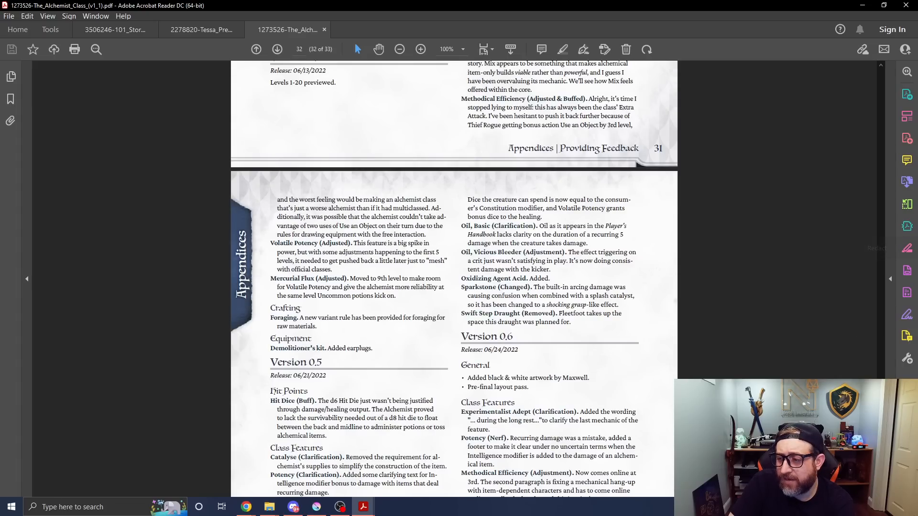